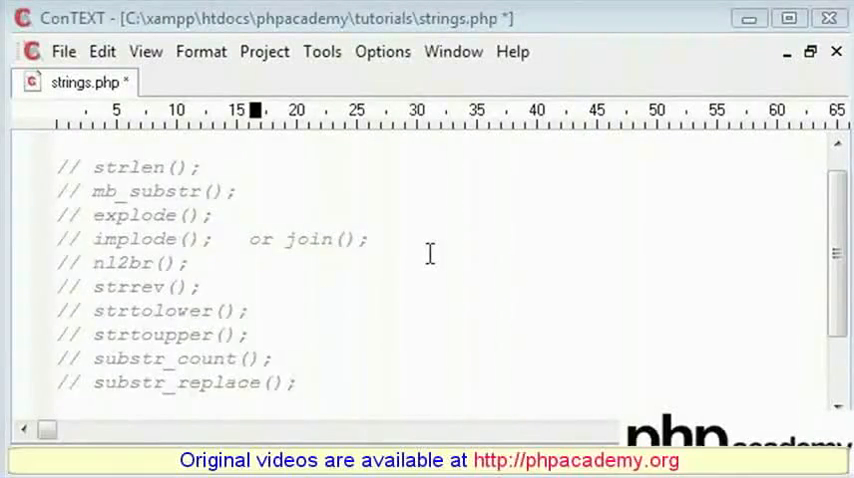
Below the comment list, add the assignment $string = "Hello";
key("ctrl+a")
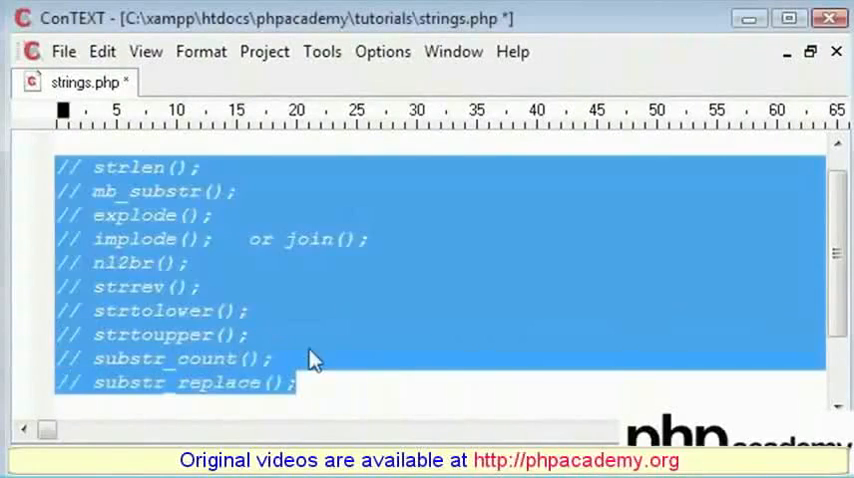
left_click(388, 388)
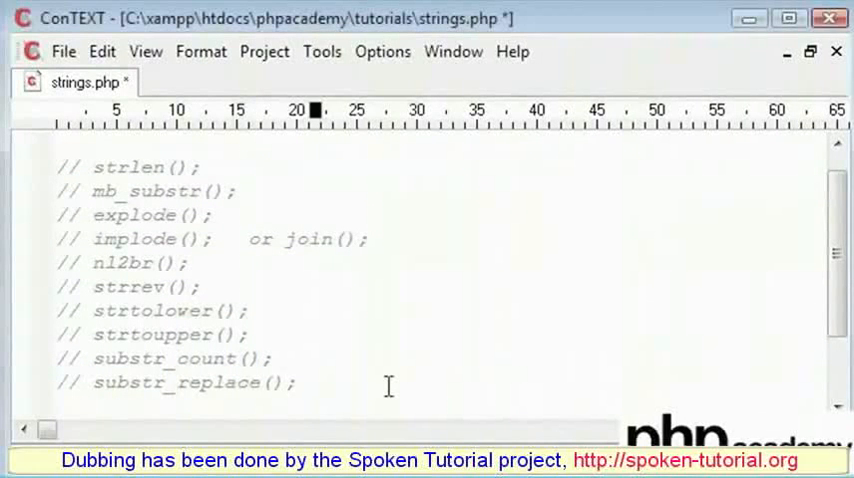
left_click(310, 384)
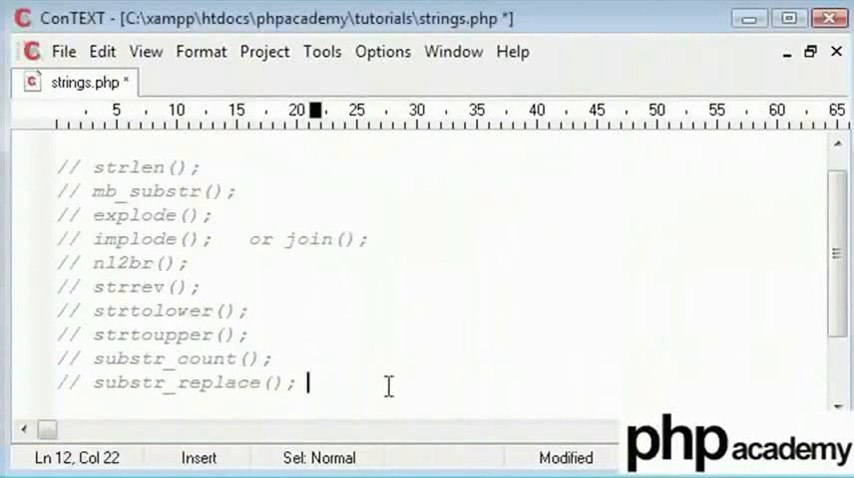
mouse_move(230, 138)
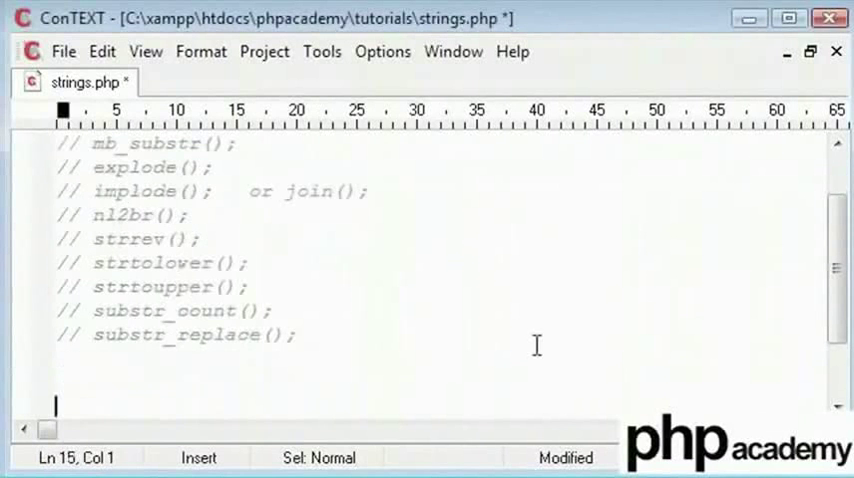
type("$st")
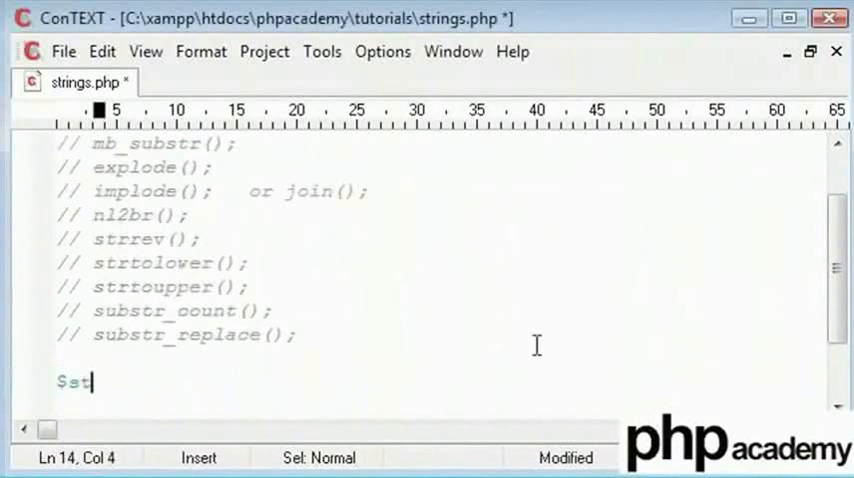
type("ring = \"\";")
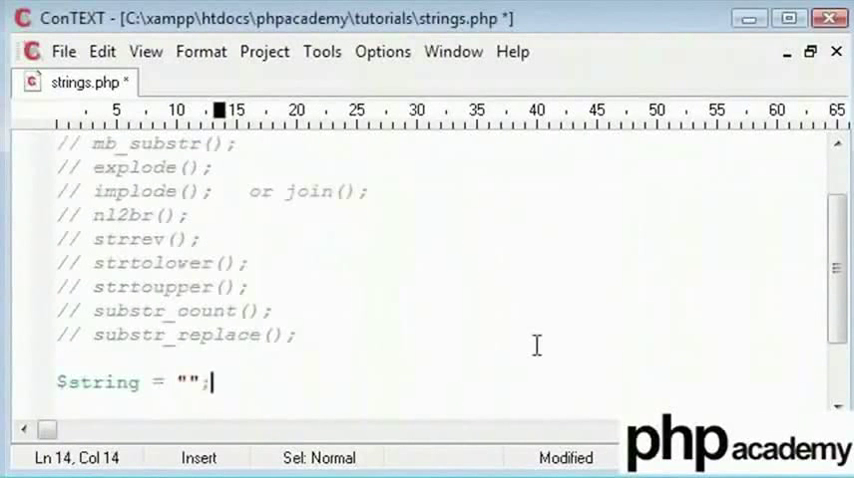
type("Hello")
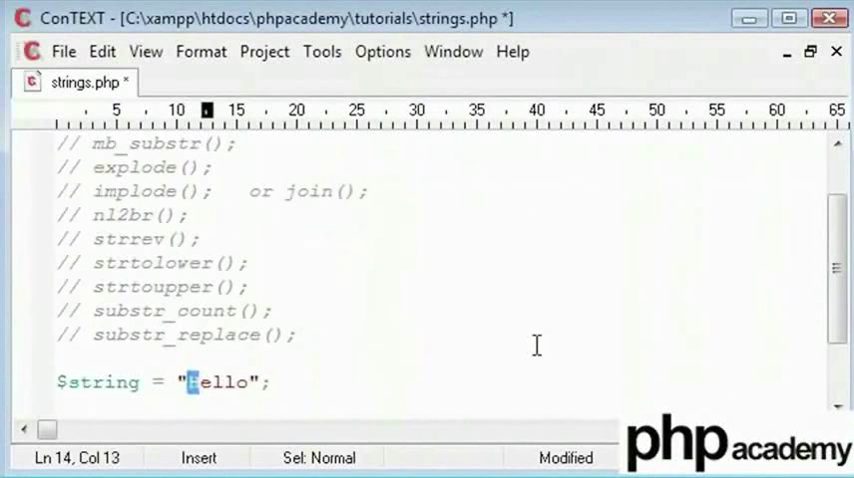
On the next line echo the length with echo strlen($string);
key("Enter")
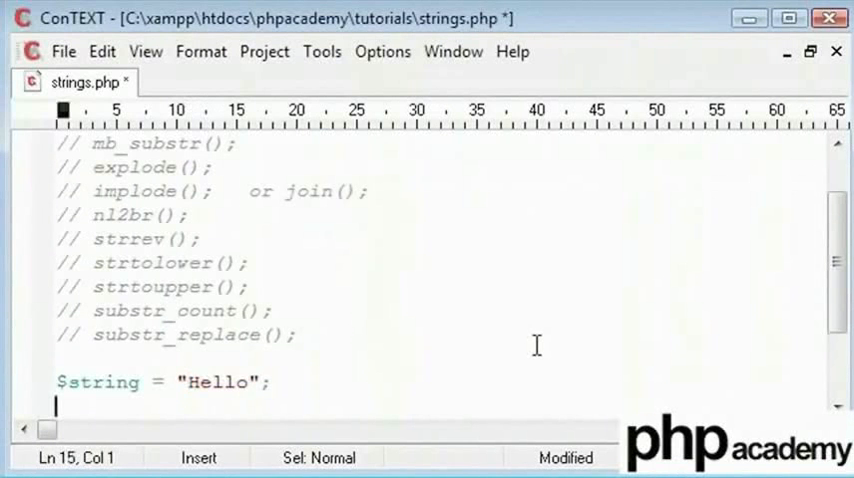
type("echo strlen($);")
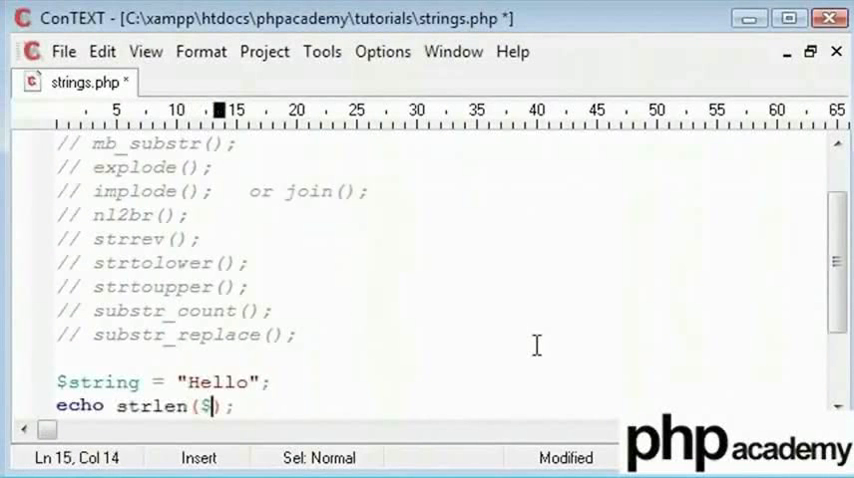
type("string")
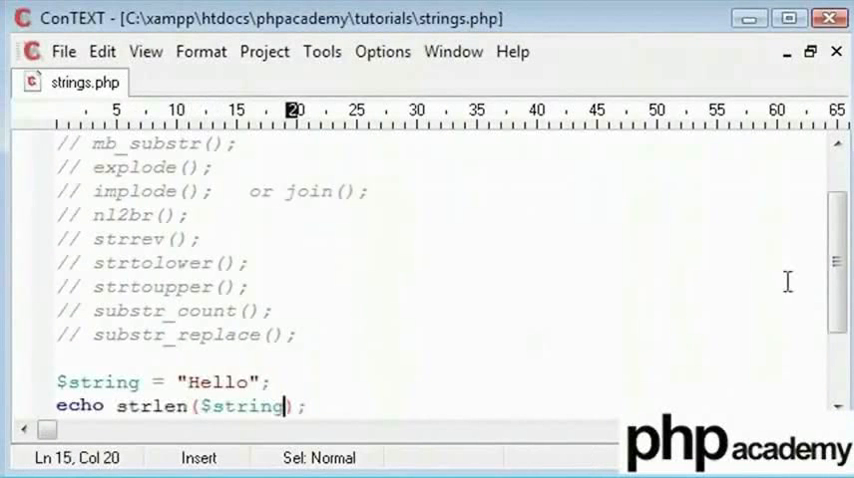
scroll("down", 3)
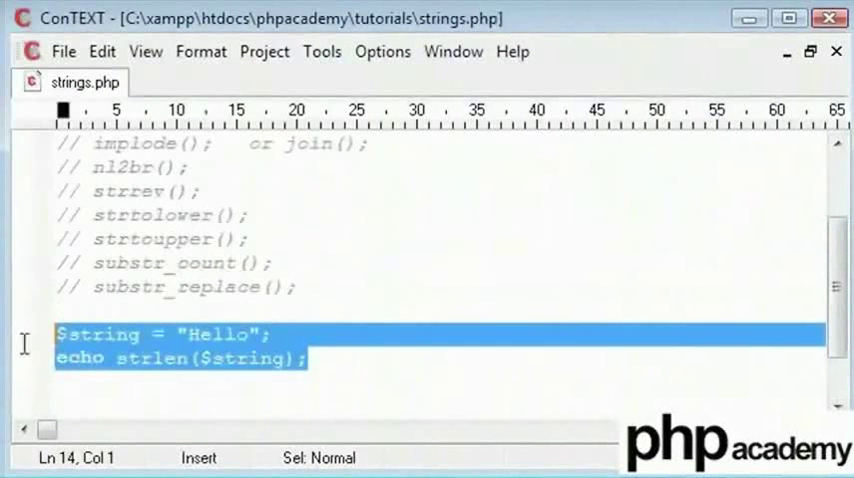
Replace the strlen demo with $string = "My name is alex.";
key("Delete")
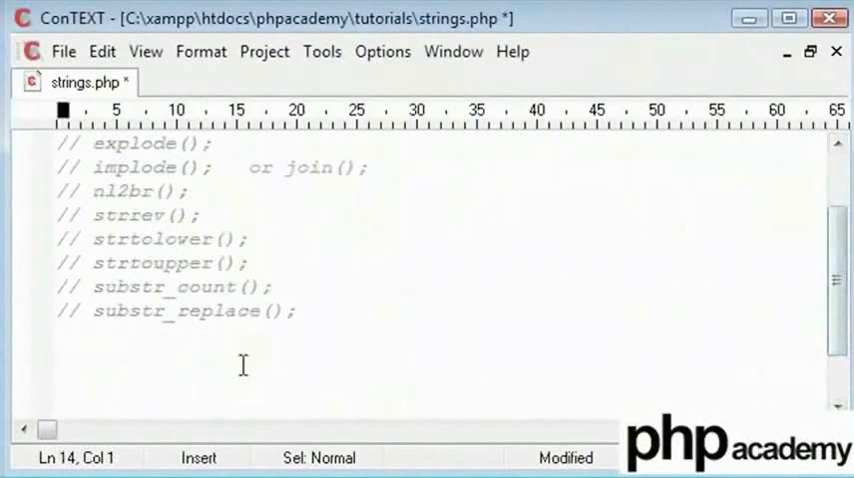
type("$string")
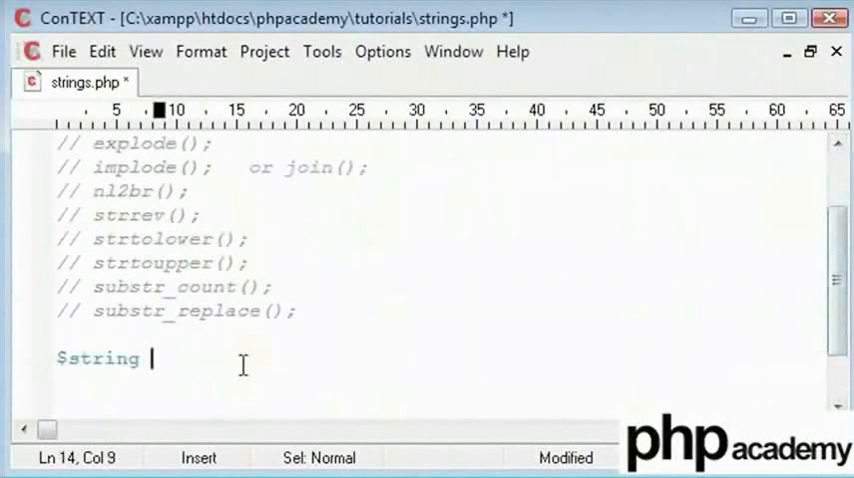
type("= \"\"")
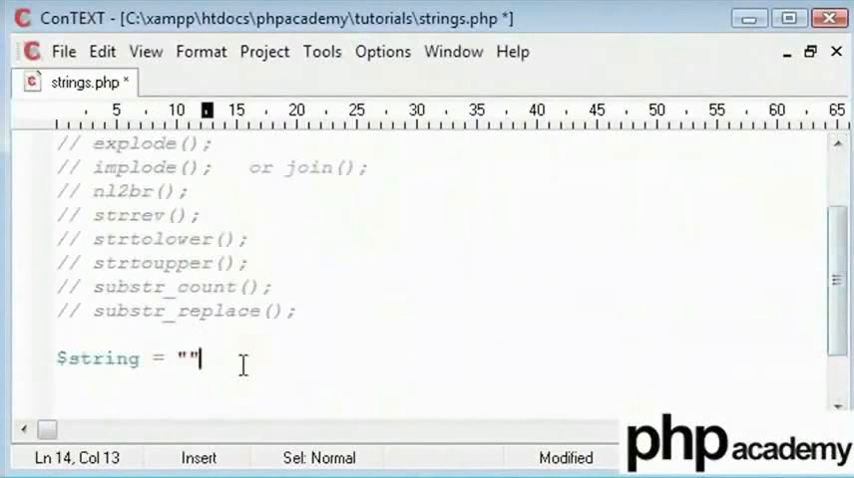
type("My name is alex")
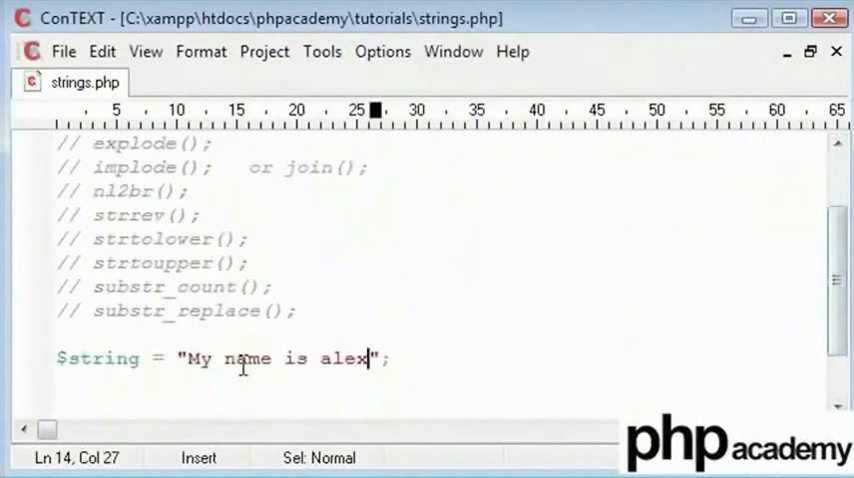
type(".")
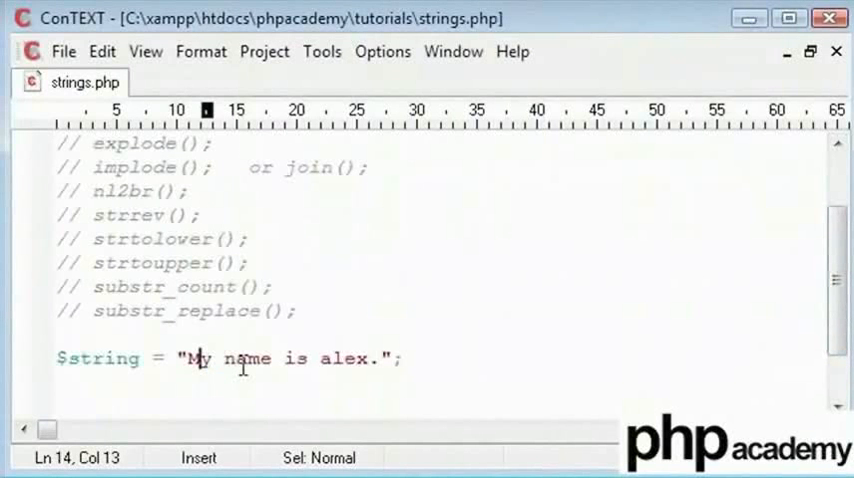
Point out character offsets 0 and after "My" within the string, then move below the assignment
left_click(210, 358)
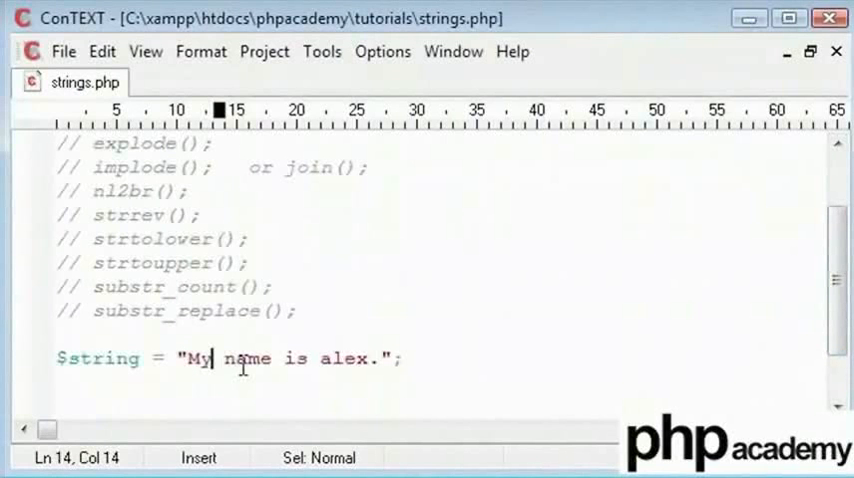
left_click(234, 358)
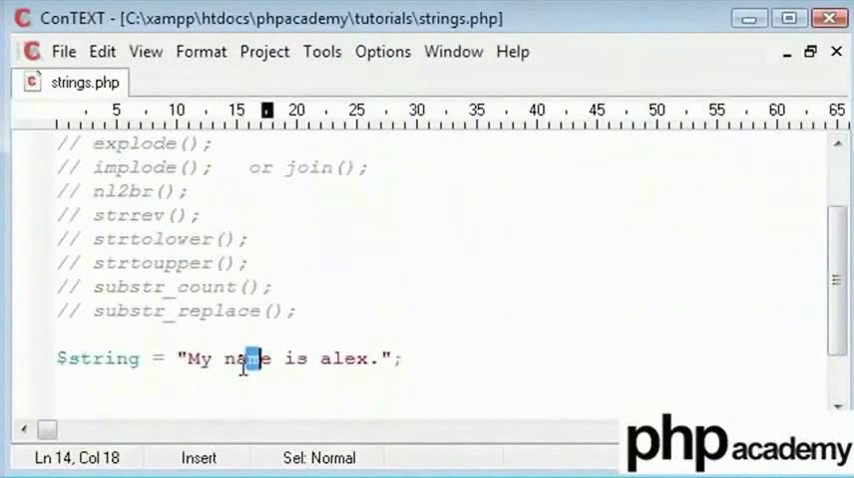
left_click(184, 358)
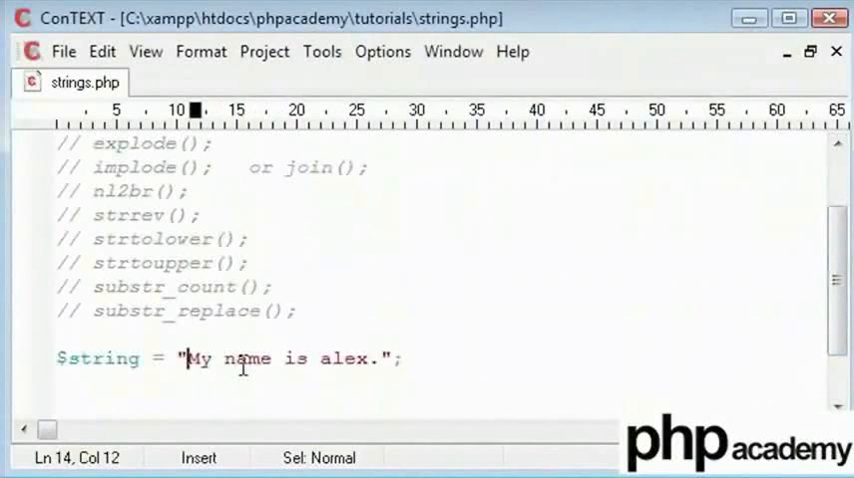
left_click(264, 408)
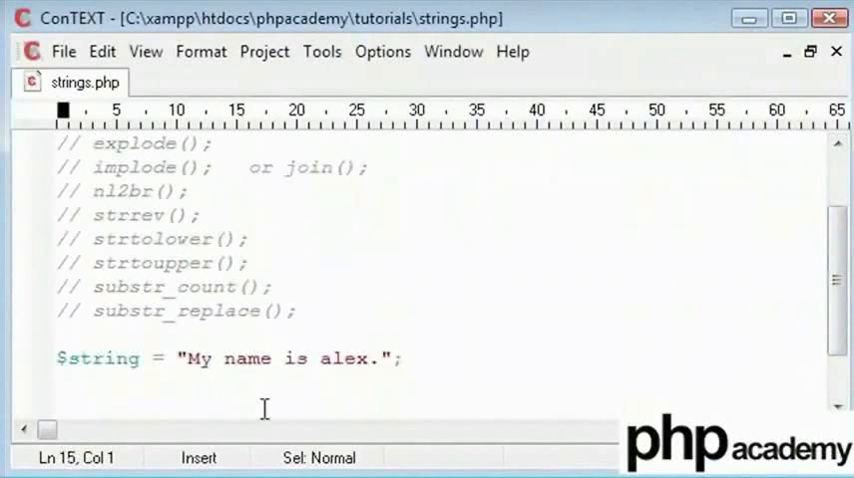
Add echo mb_substr($string,0,2); beneath the assignment
type("echo $")
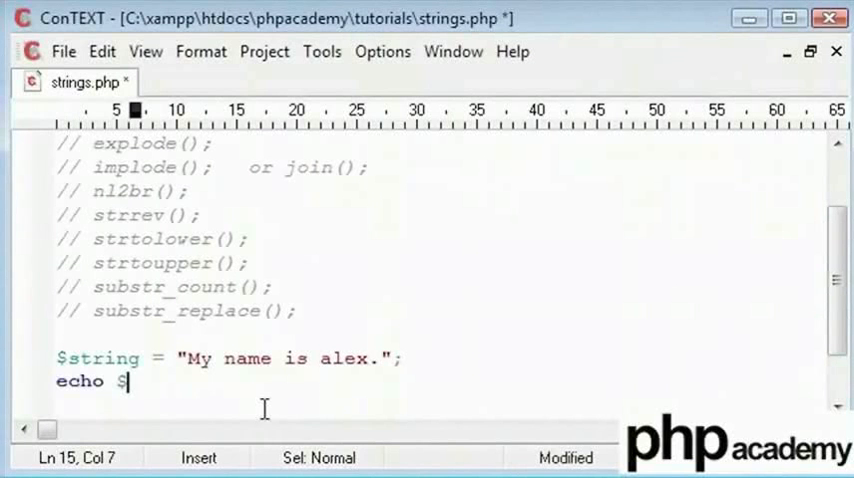
type("mb_subs")
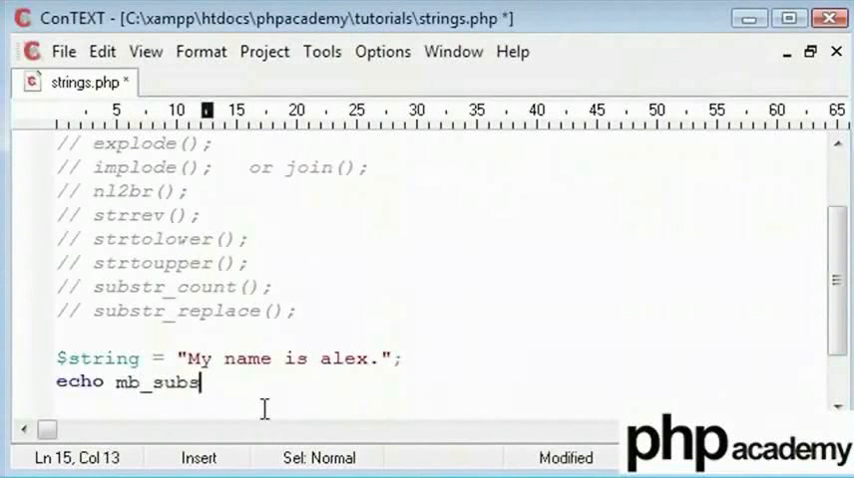
type("tr();")
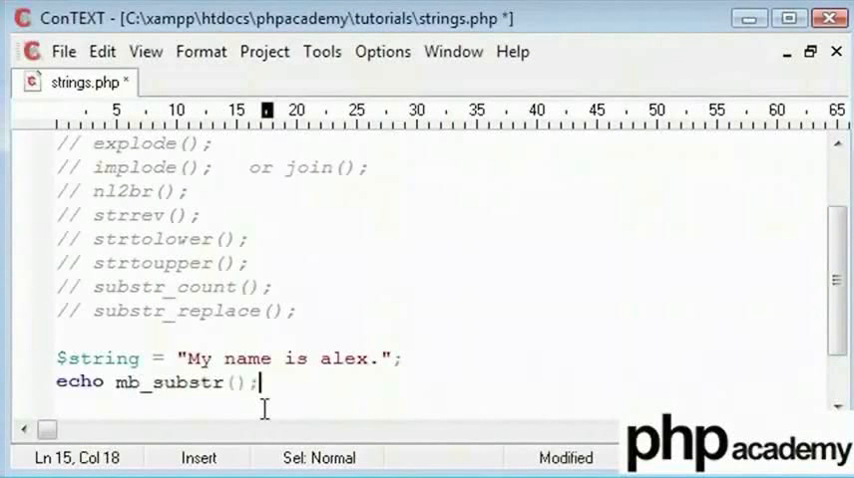
type("$string")
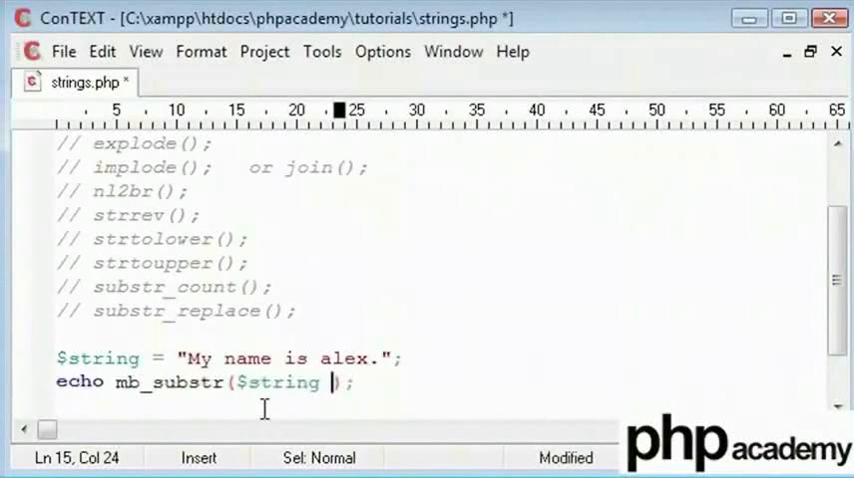
type(",")
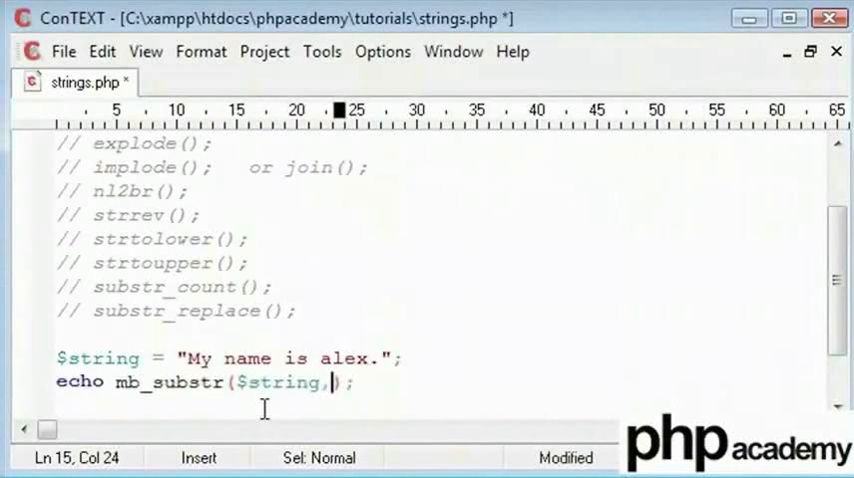
type("1")
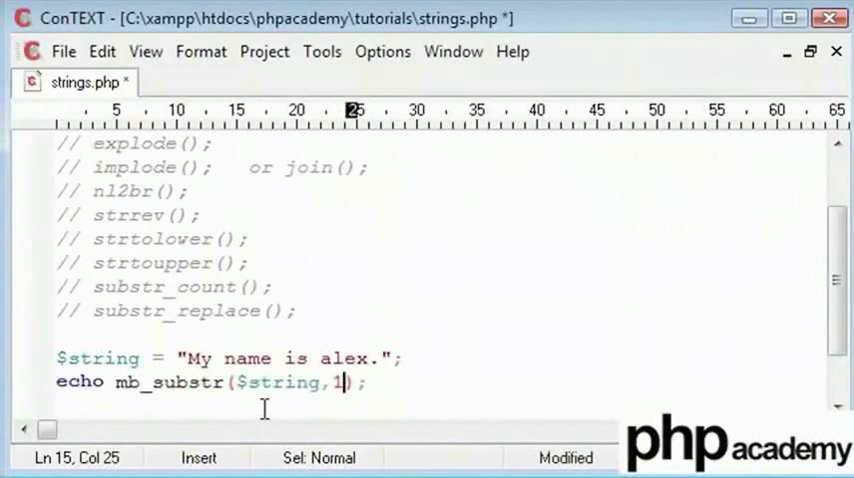
type("0,")
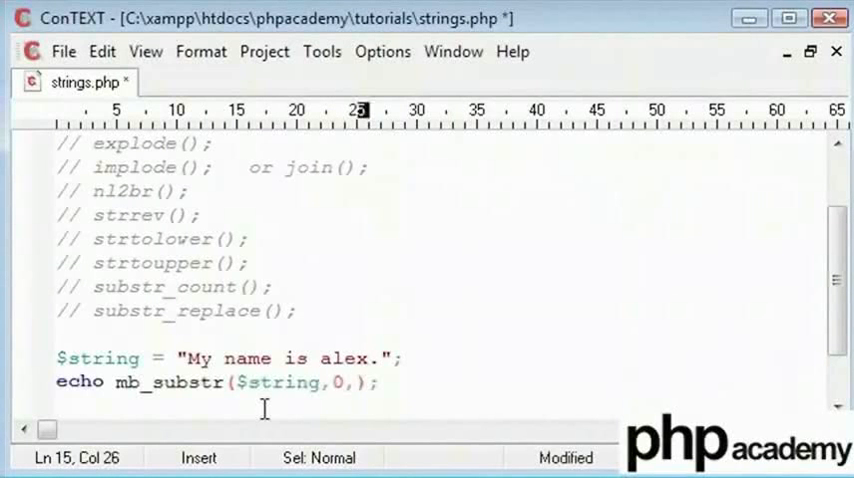
type("2")
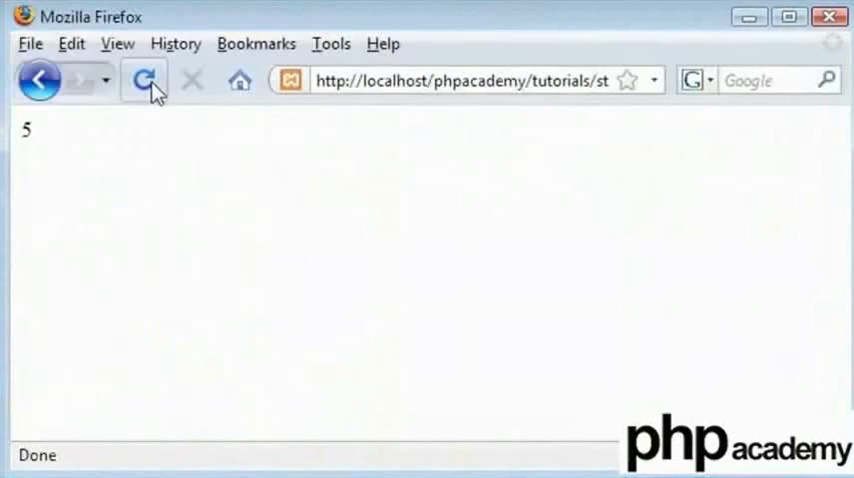
Reload strings.php in Firefox to show the output 5
left_click(144, 80)
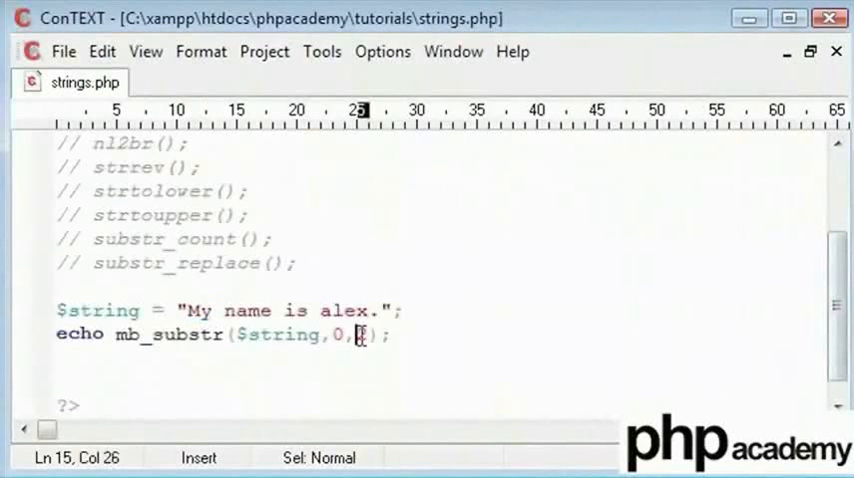
Add $length = strlen($string); on a line above the echo
type("2")
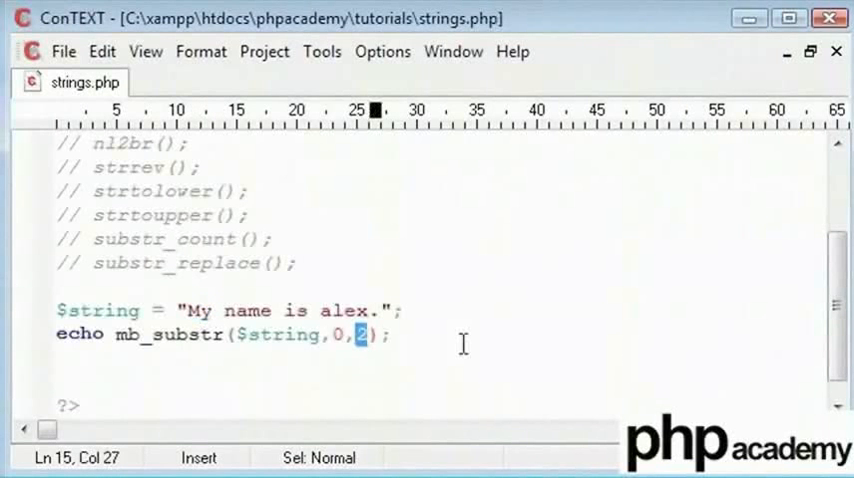
mouse_move(400, 308)
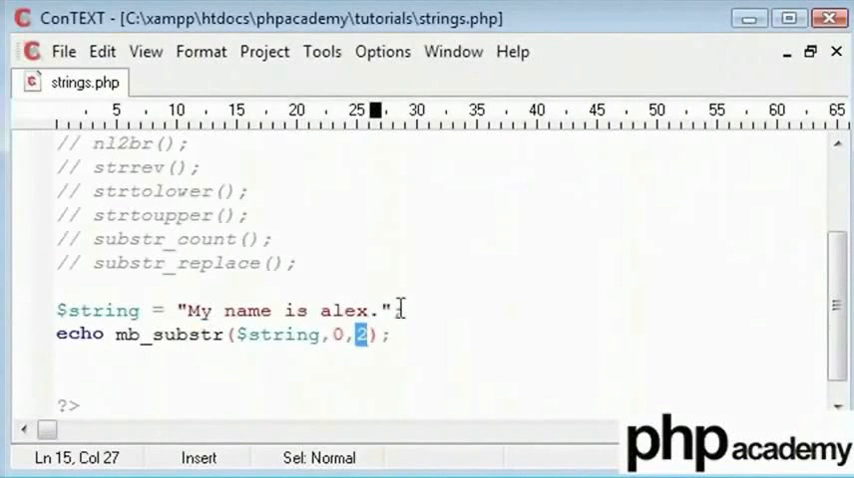
left_click(400, 308)
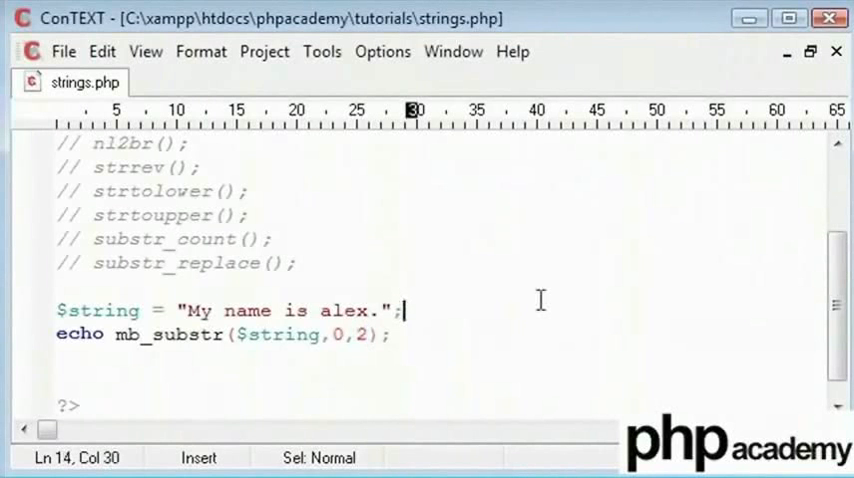
type("$strl")
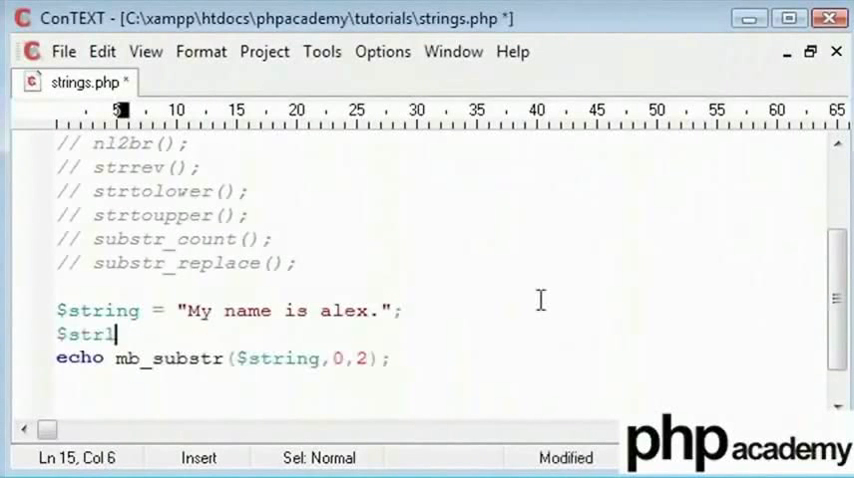
key("BackSpace")
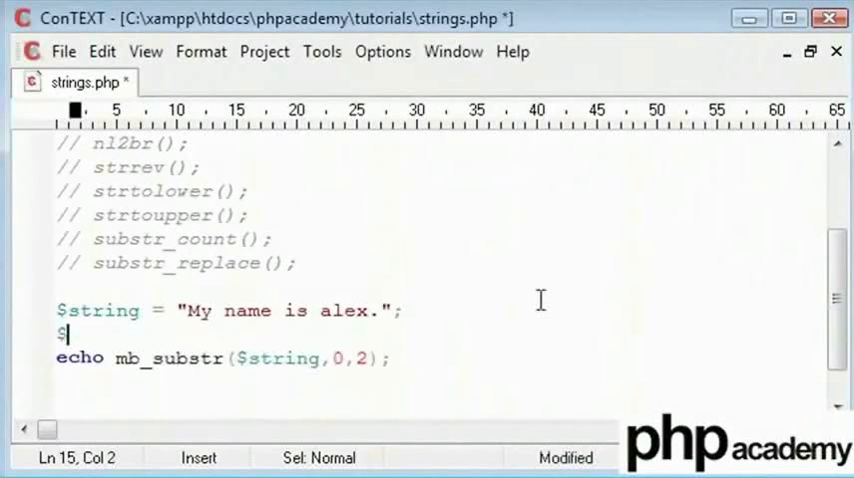
type("length = st")
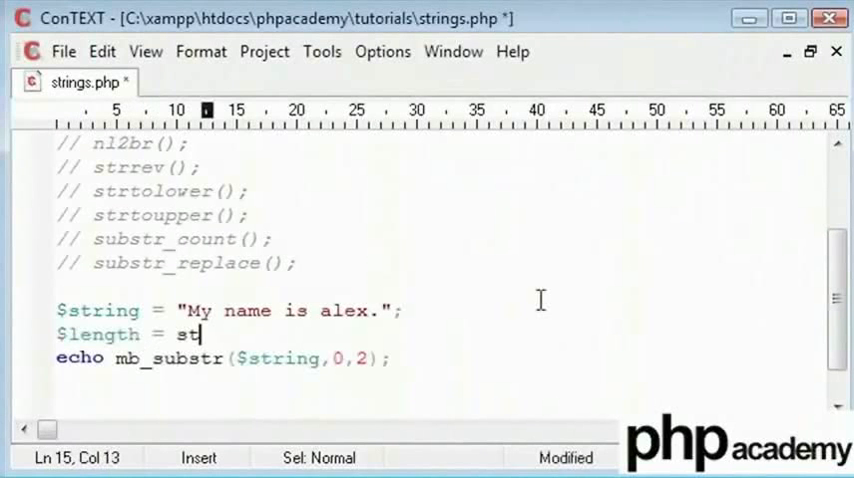
type("rlen();")
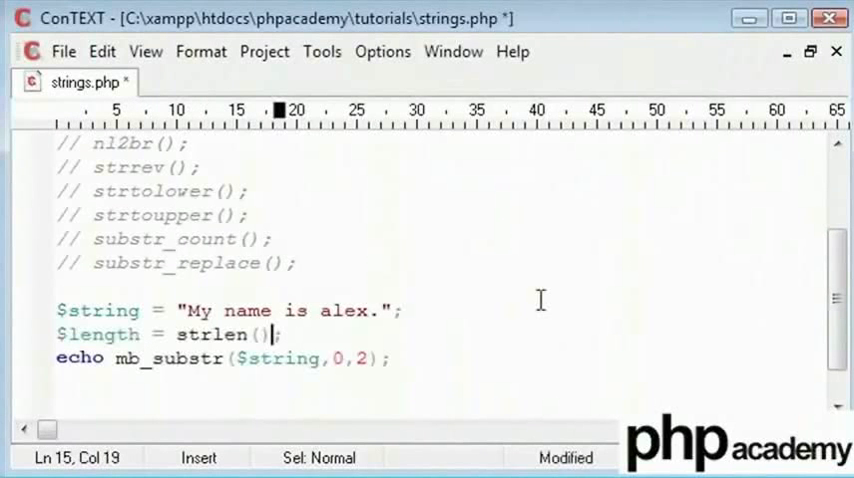
type("$string")
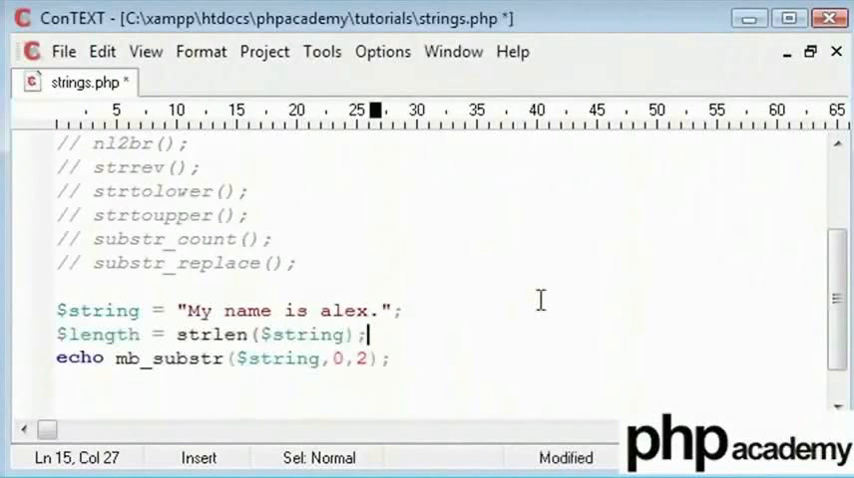
Change mb_substr's third argument to $length-5 and save strings.php
left_click(192, 262)
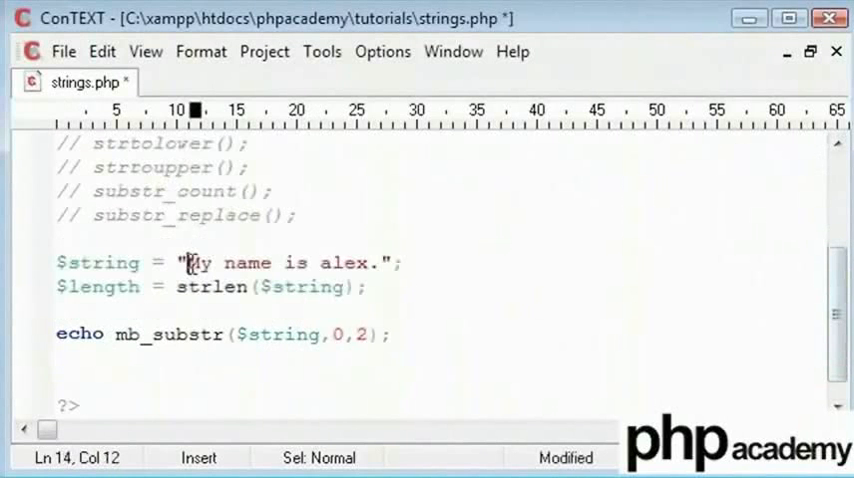
left_click(358, 334)
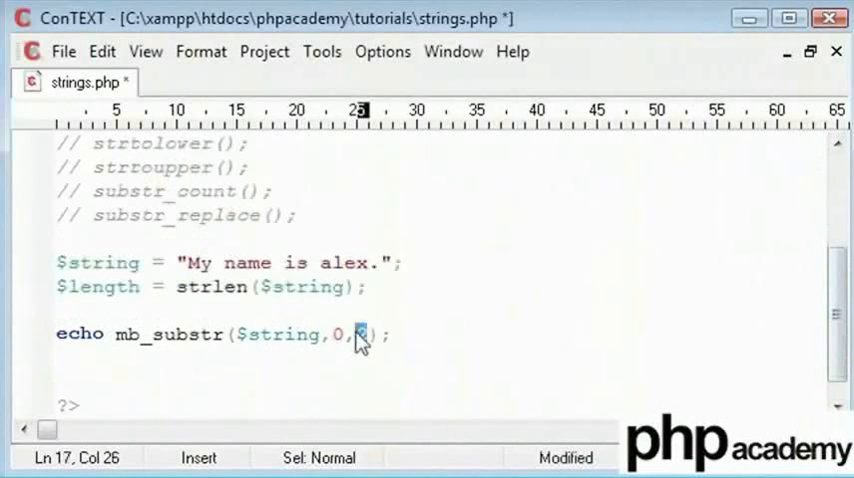
type("2")
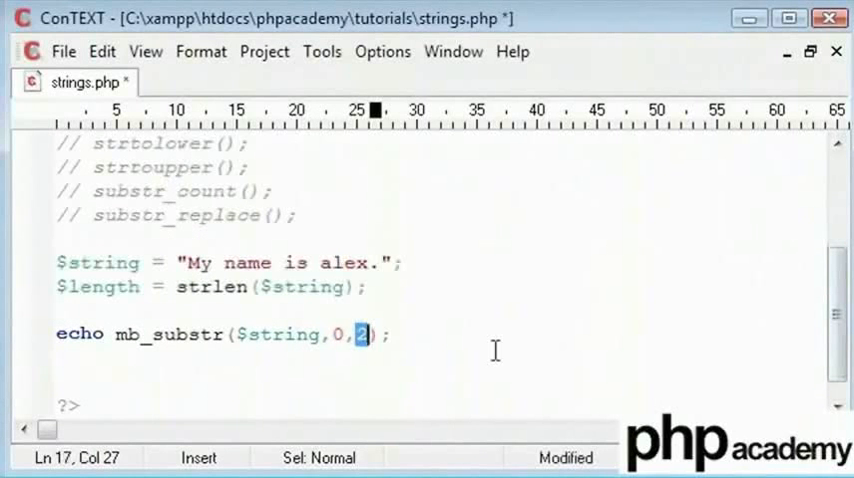
type("$strlen")
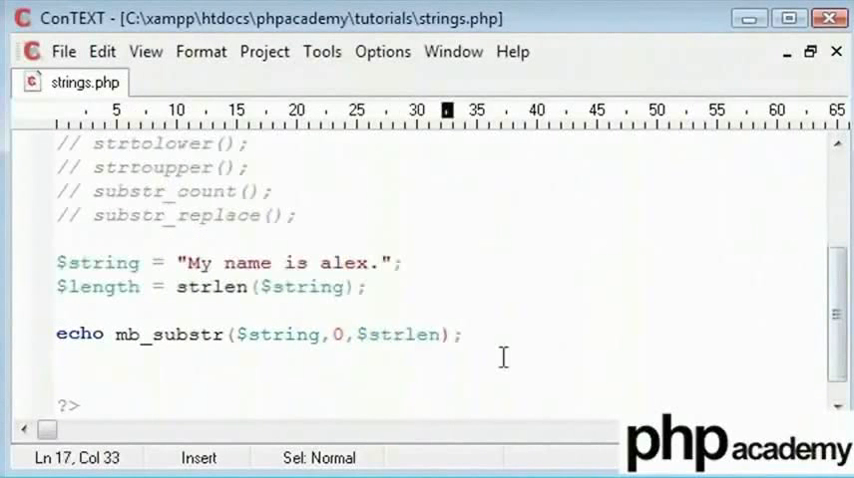
double_click(400, 334)
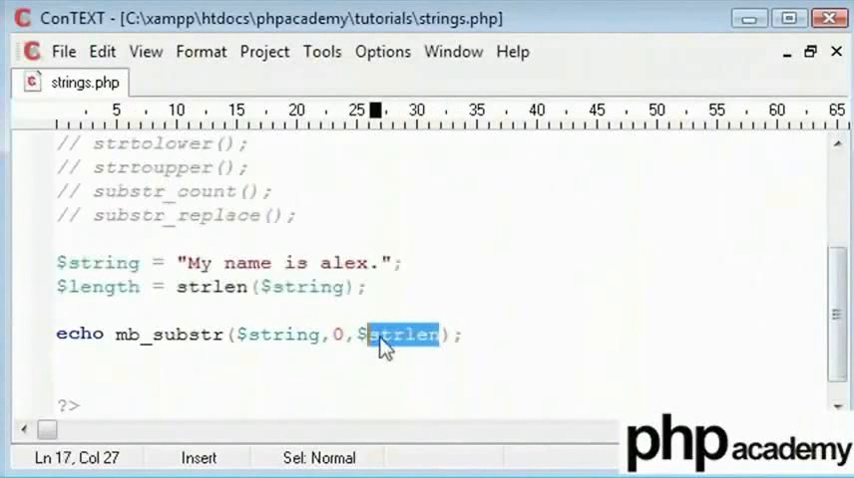
type("length")
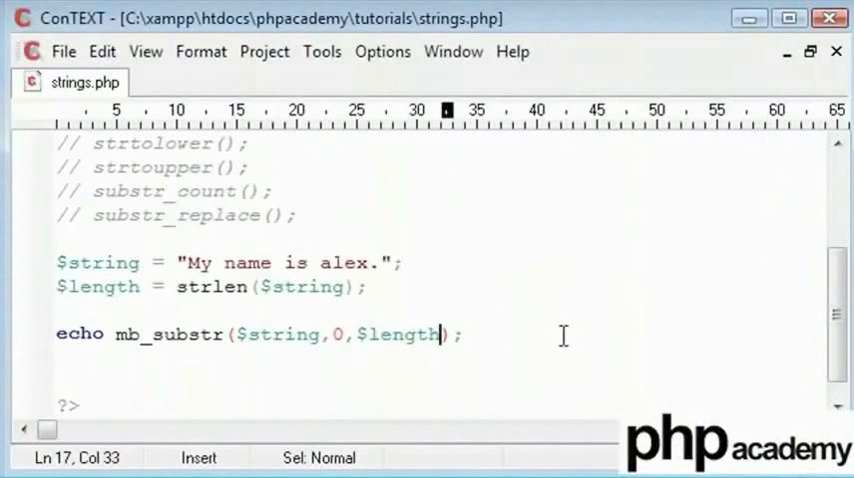
type("-")
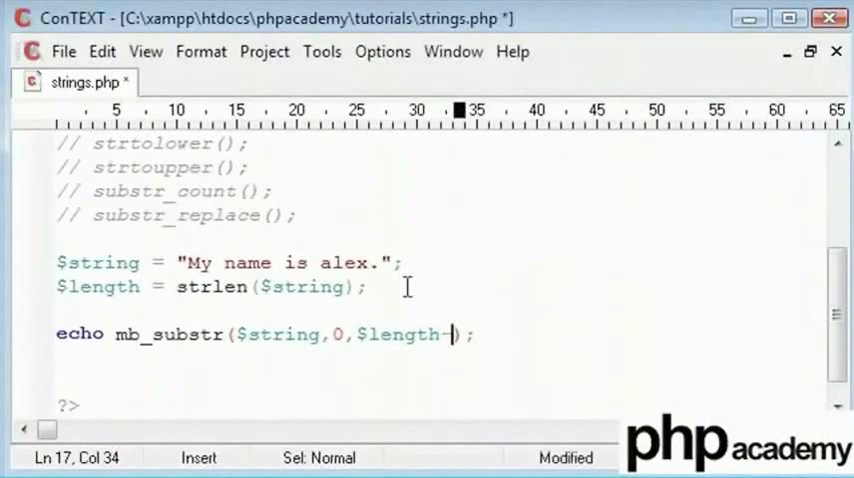
double_click(344, 262)
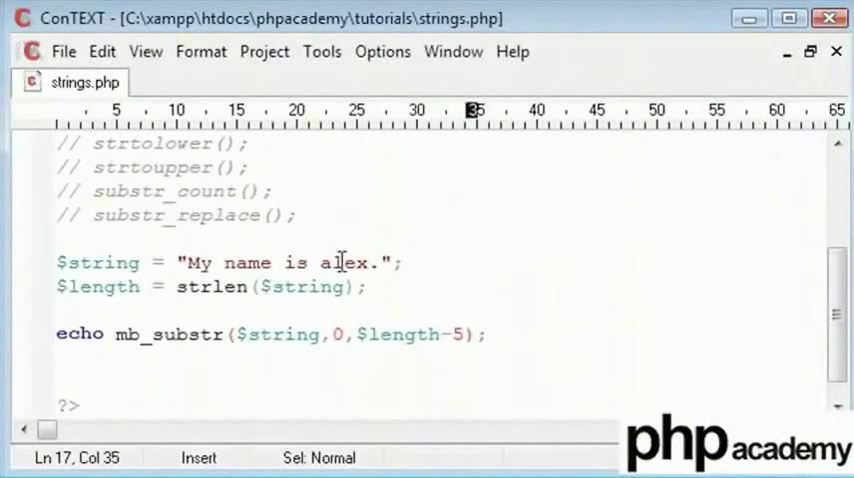
left_click_drag(188, 262, 234, 262)
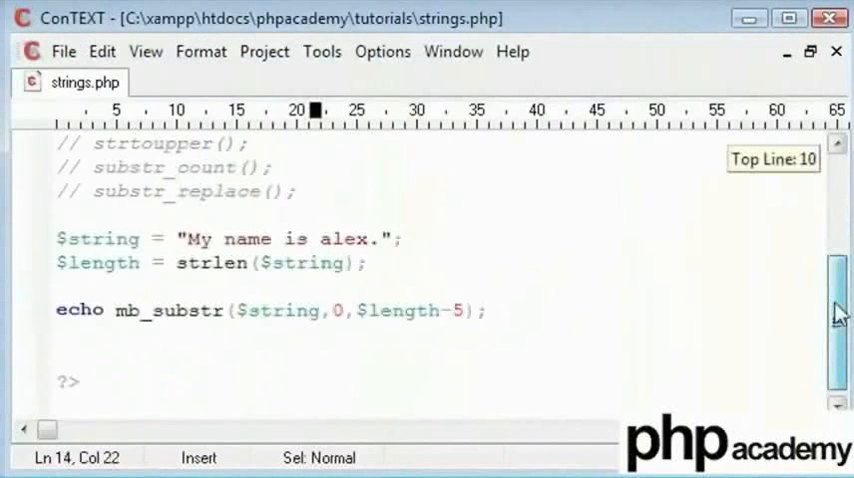
Replace the substring example with $string = "1 2 3 4 5";
scroll("up", 3)
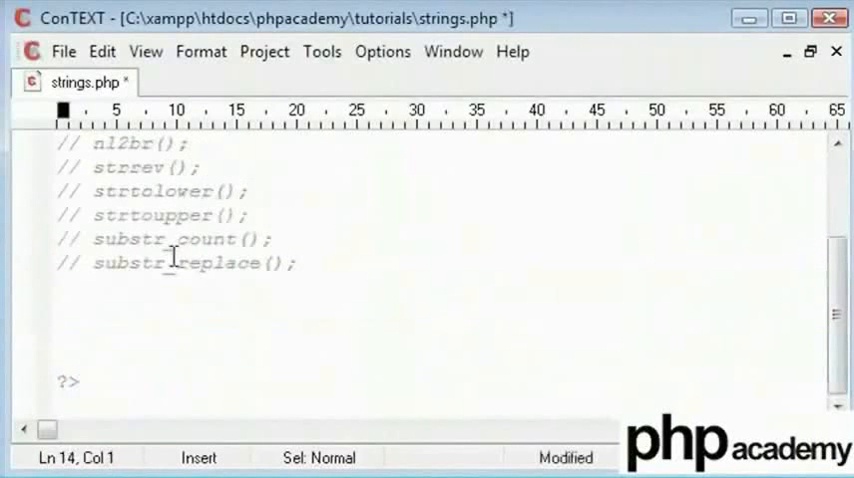
type("$")
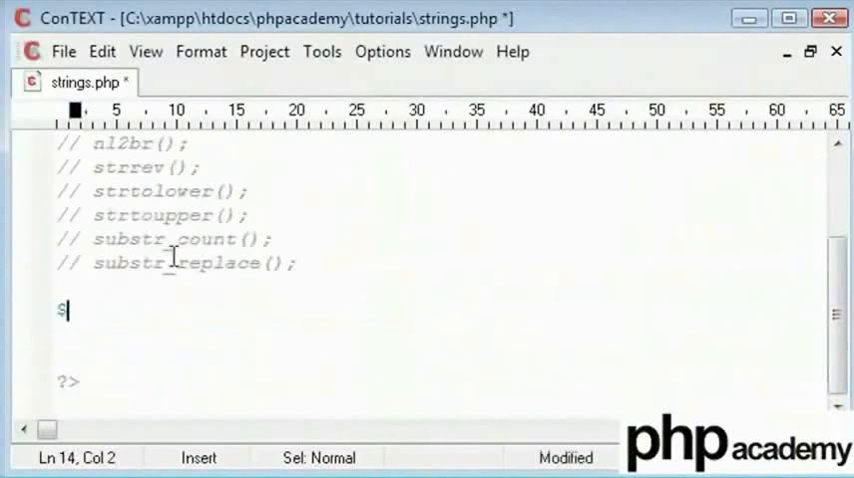
type("string")
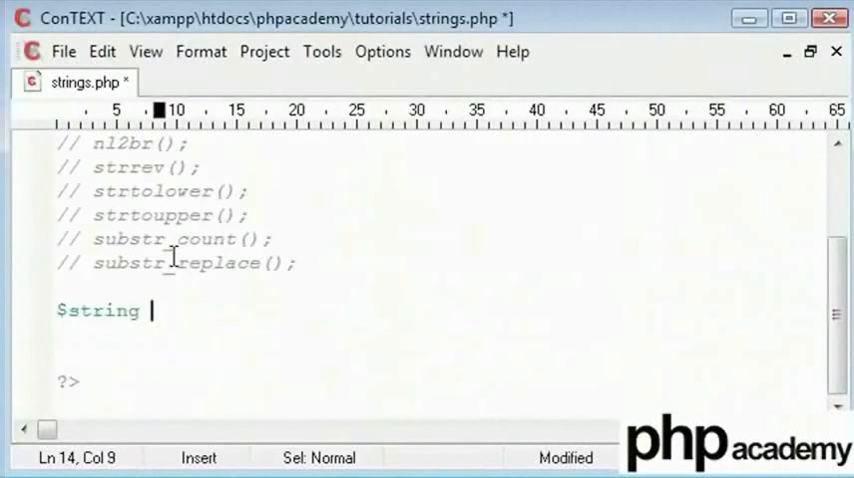
type("= \"1 \"")
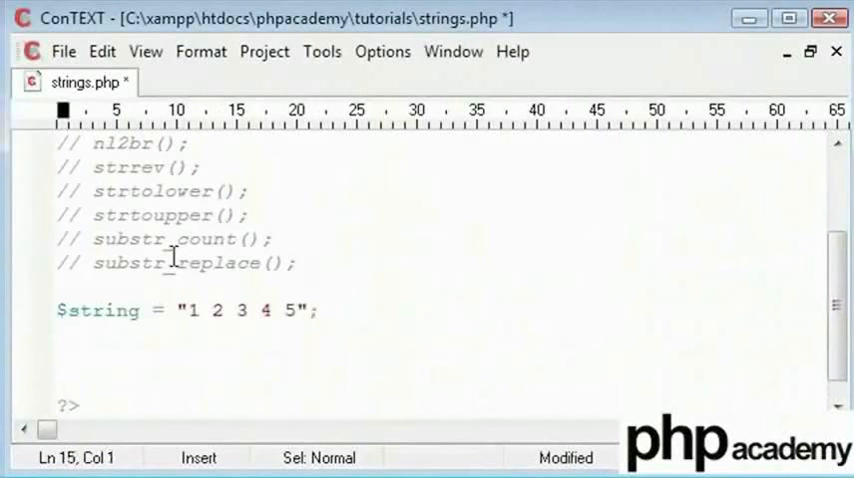
Add an empty echo explode(); call via autocomplete and save
type("echo $")
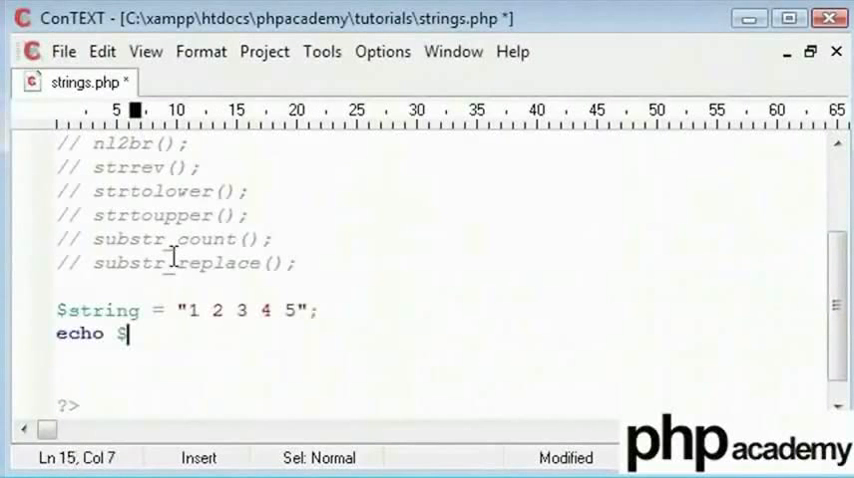
type("explode();")
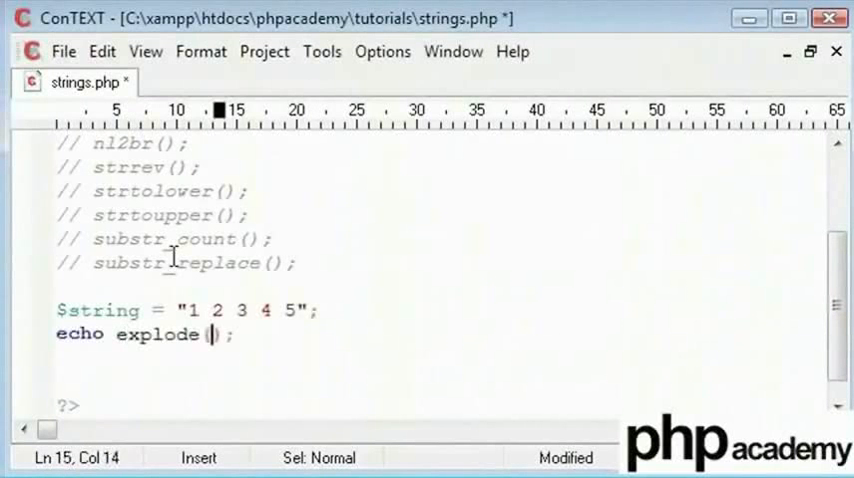
key("ctrl+s")
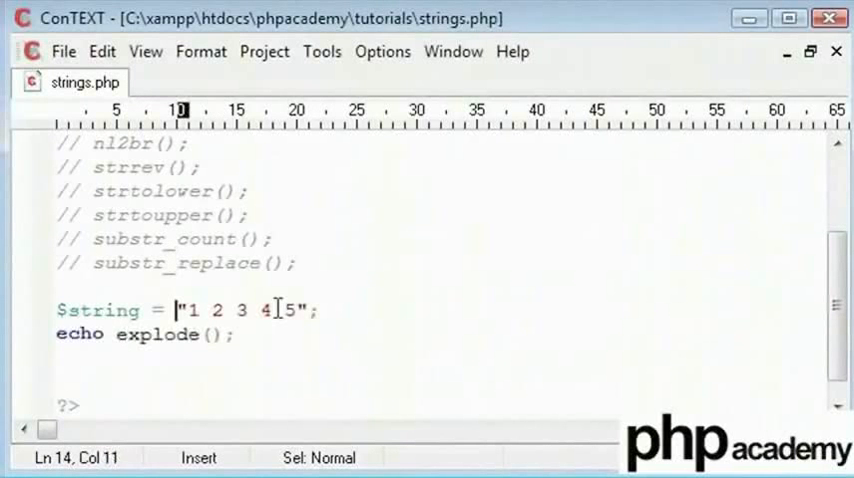
left_click(296, 334)
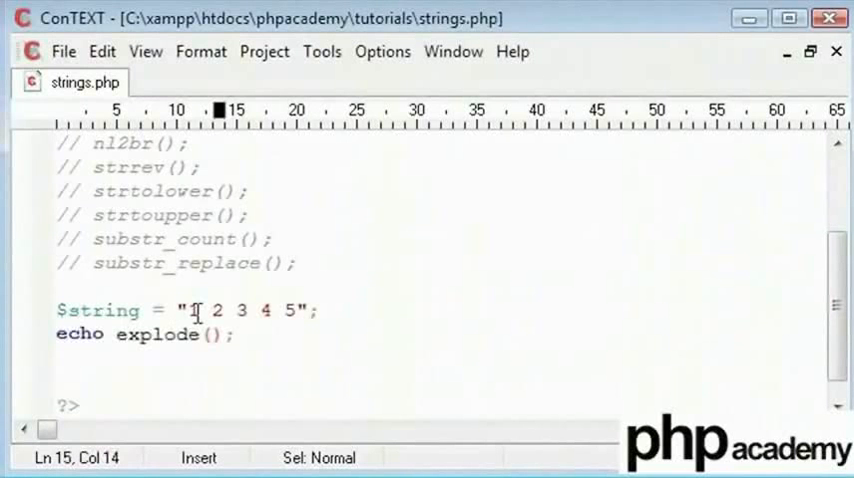
left_click(210, 334)
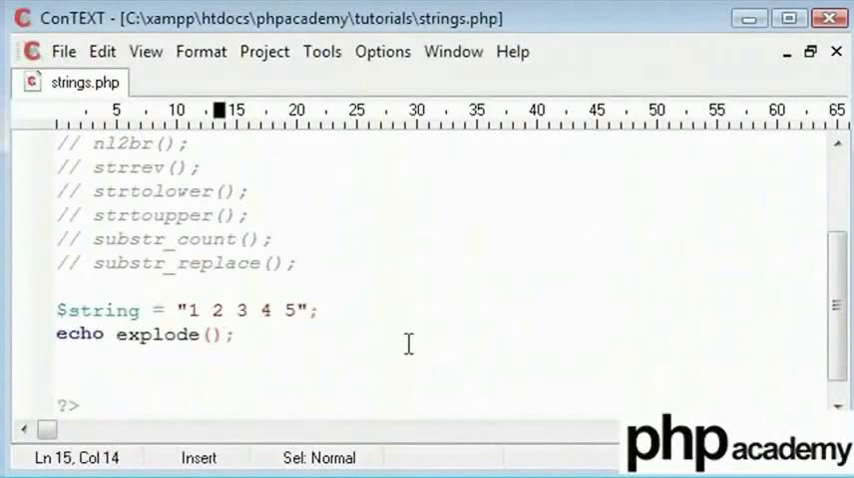
Start explode's arguments, trying delimiter characters before settling on a space
type("$st")
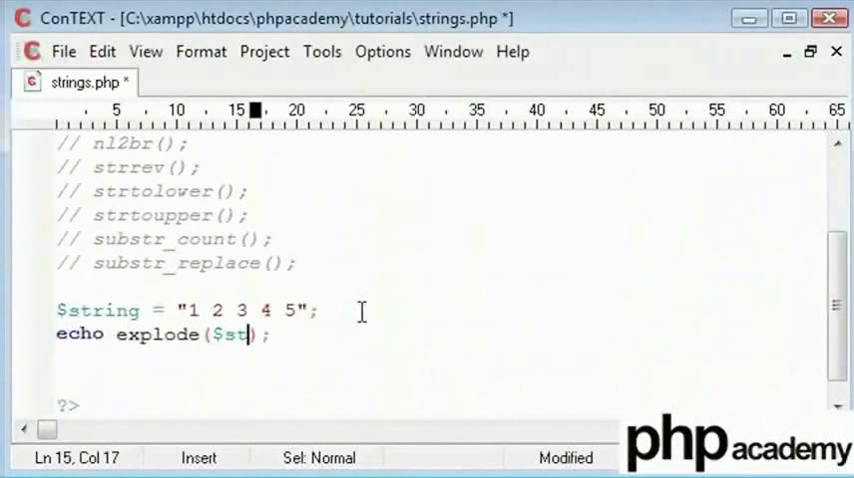
type("ring")
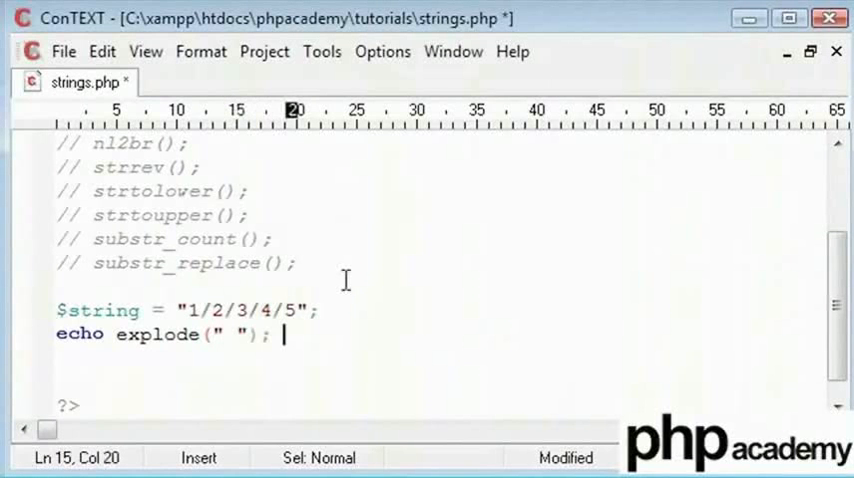
type("/")
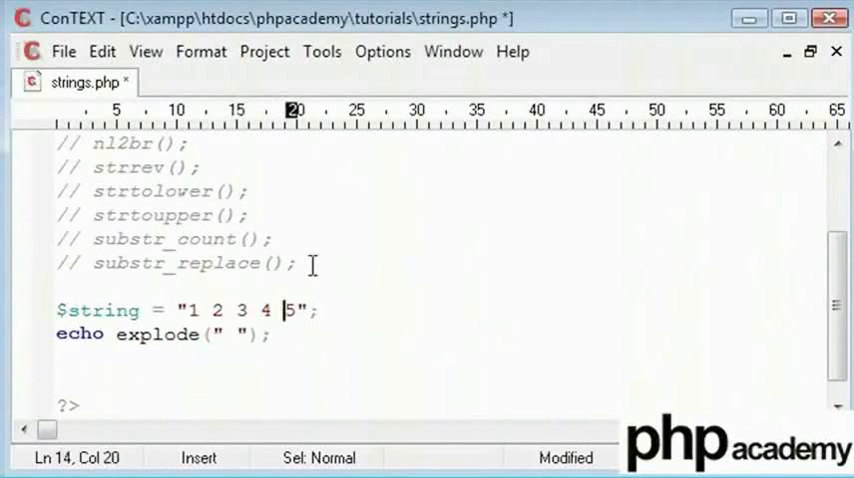
type("*")
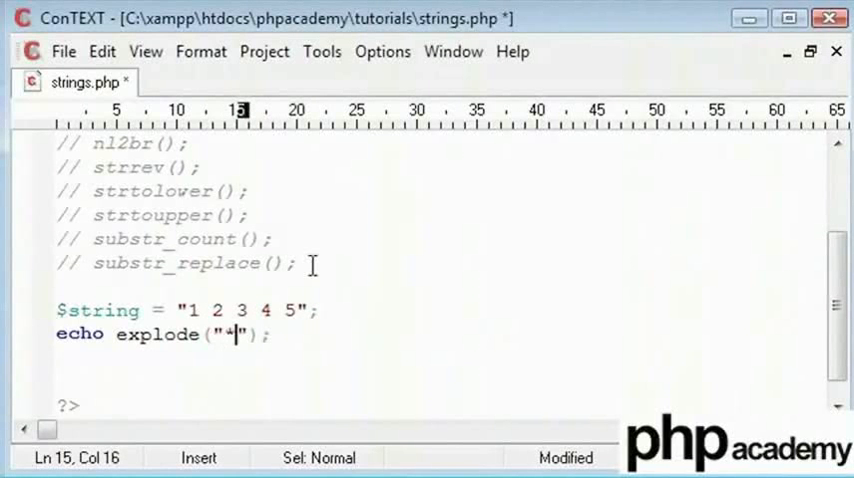
type("&")
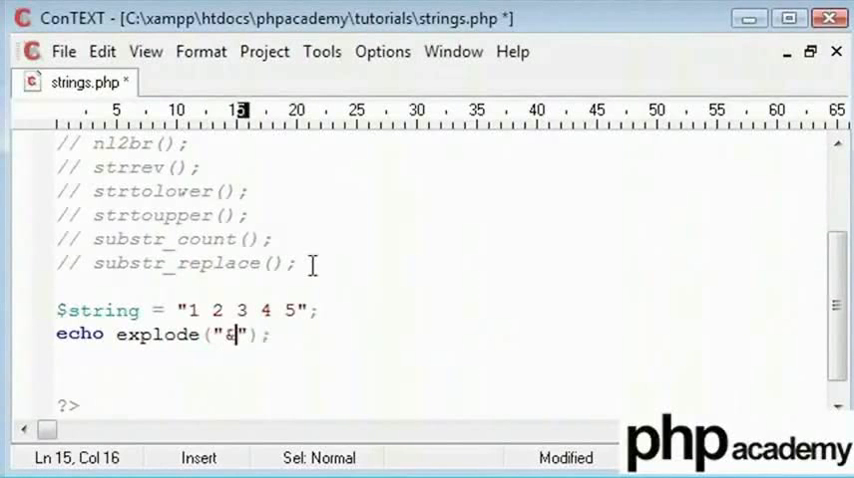
key("Backspace")
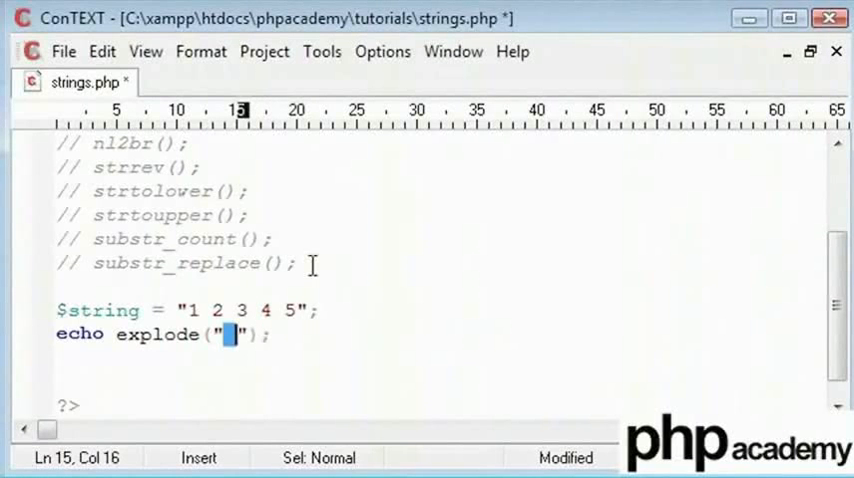
Pass $string as explode's second argument, save, and move echo onto its own line
type(",")
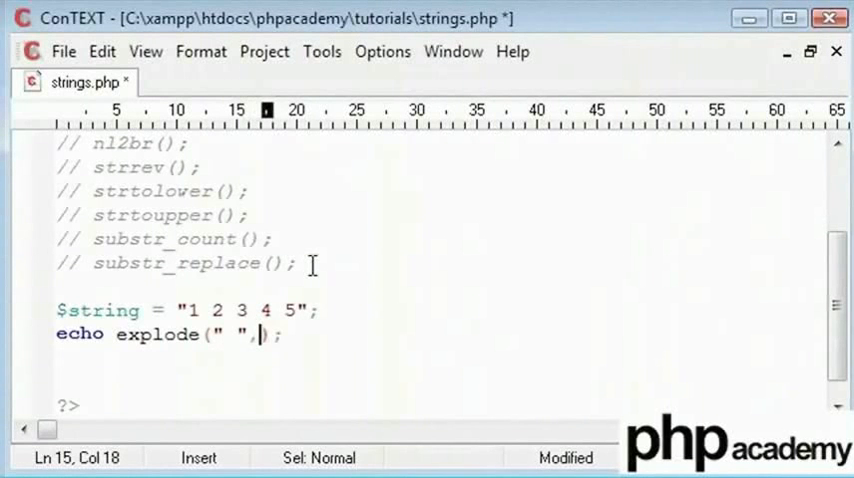
type("$string")
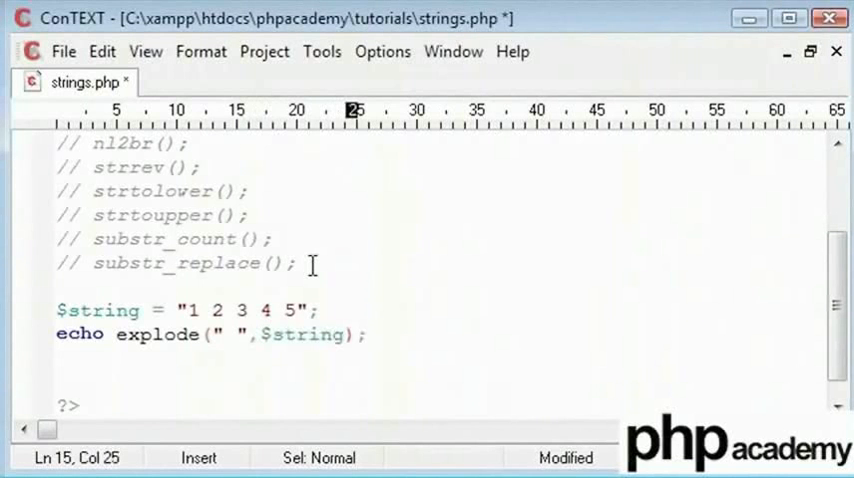
key("ctrl+s")
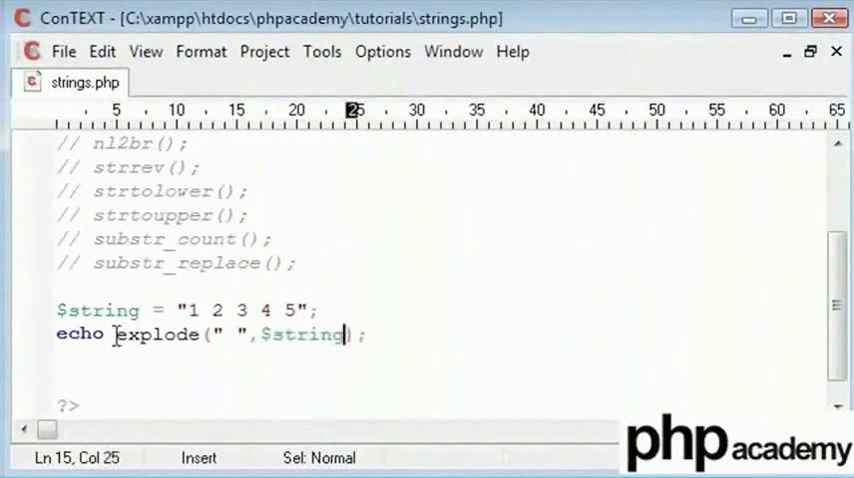
left_click(276, 330)
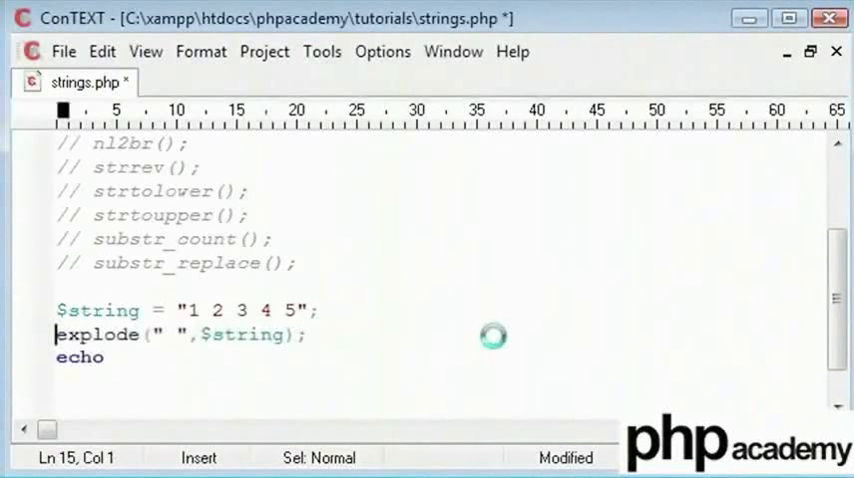
Assign the explode result to $exparray
type("$")
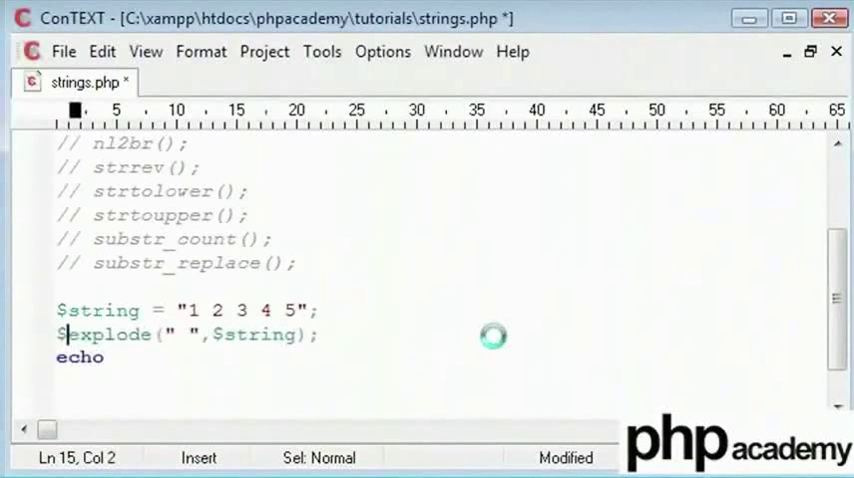
type("exparray =")
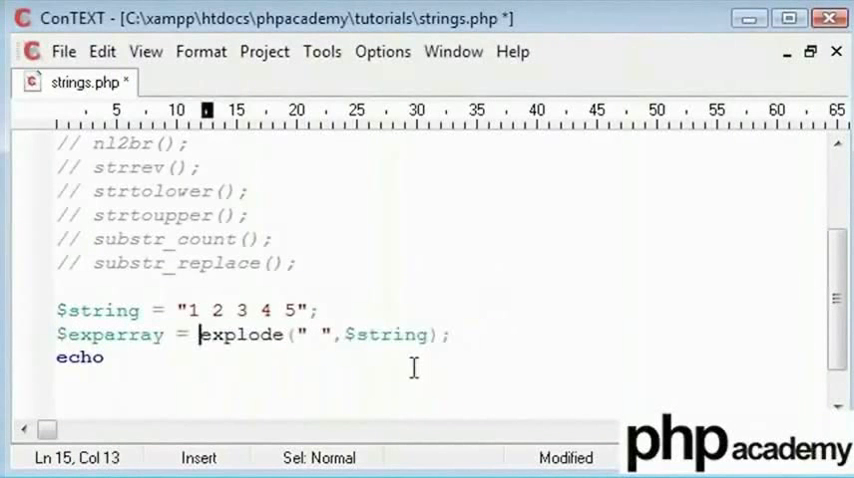
type("$e")
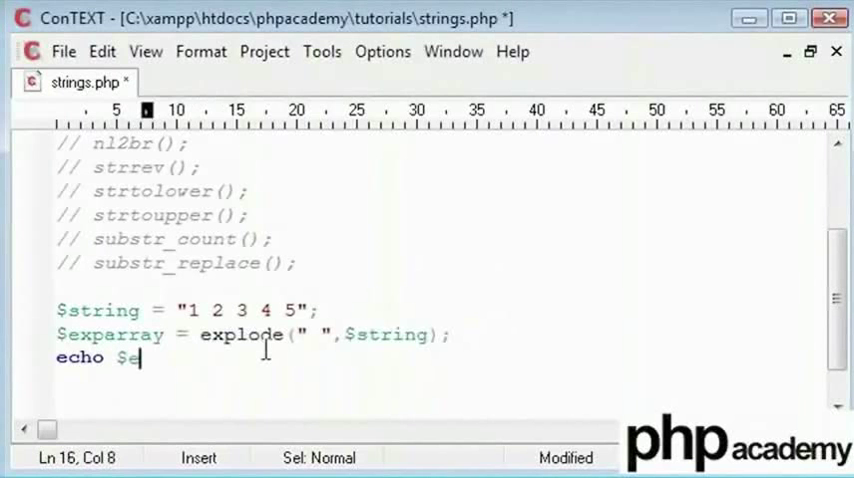
type("xparray")
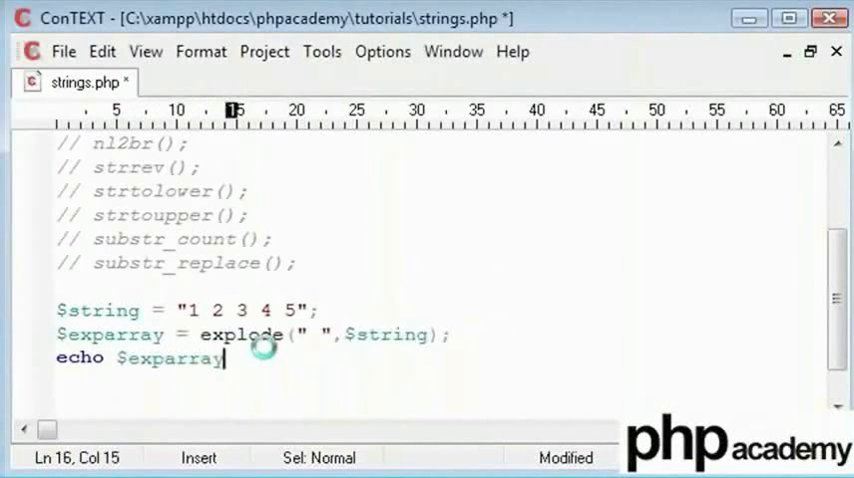
Change the echo line to echo $exparray[4];
type("[];")
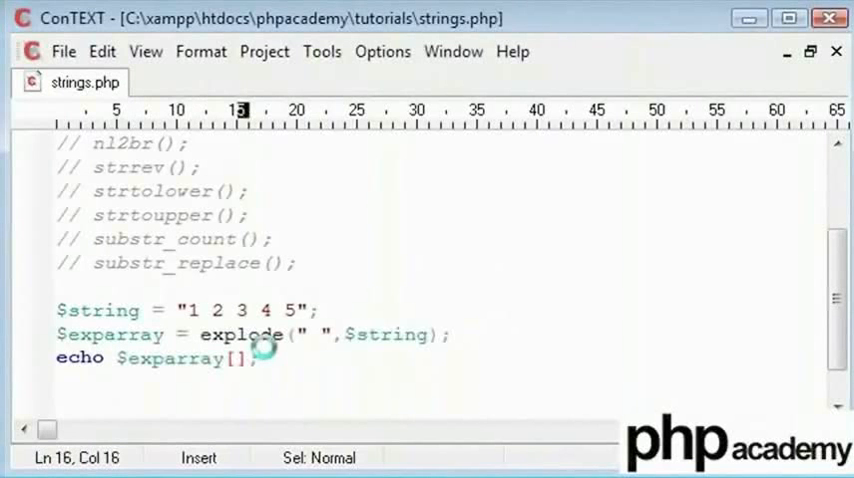
type("0")
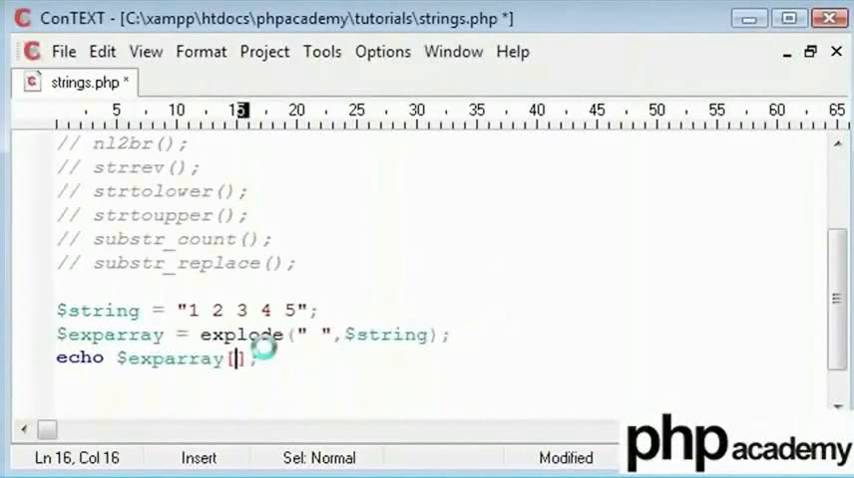
type("4")
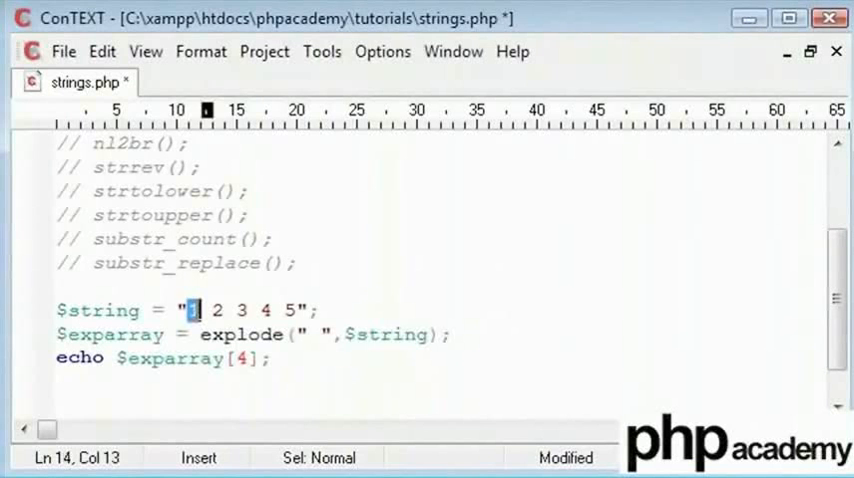
left_click(320, 358)
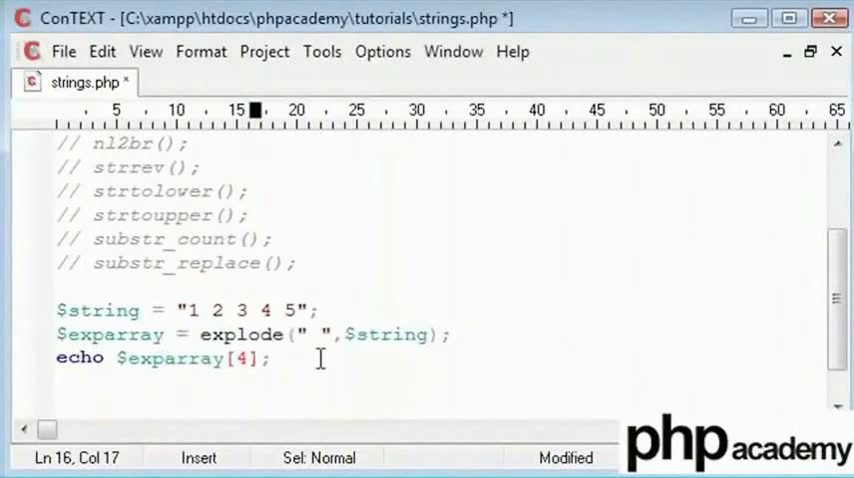
Make $string "1/2/3/4/5", explode on "/", echo $exparray[1], and save
type("1")
left_click(188, 310)
type("/2/3/4/")
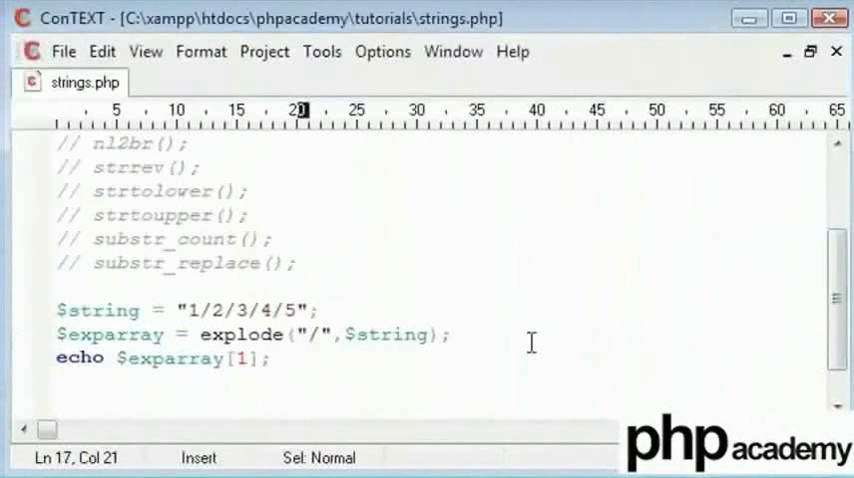
left_click(60, 358)
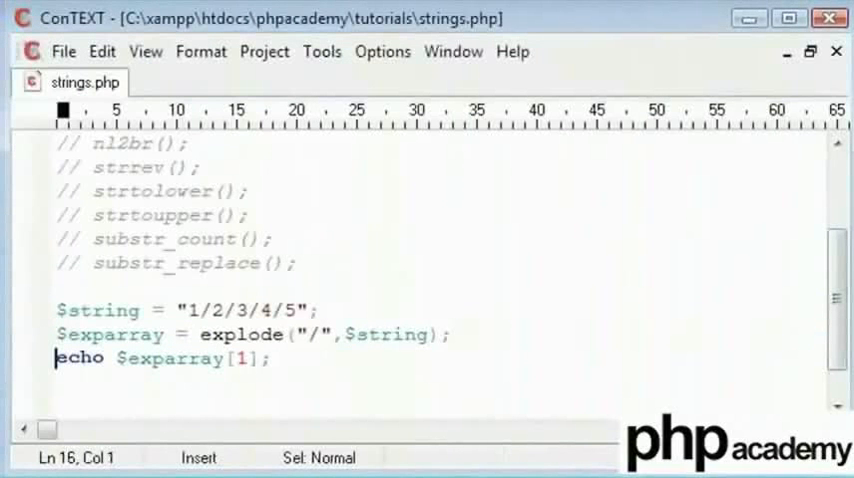
left_click(276, 396)
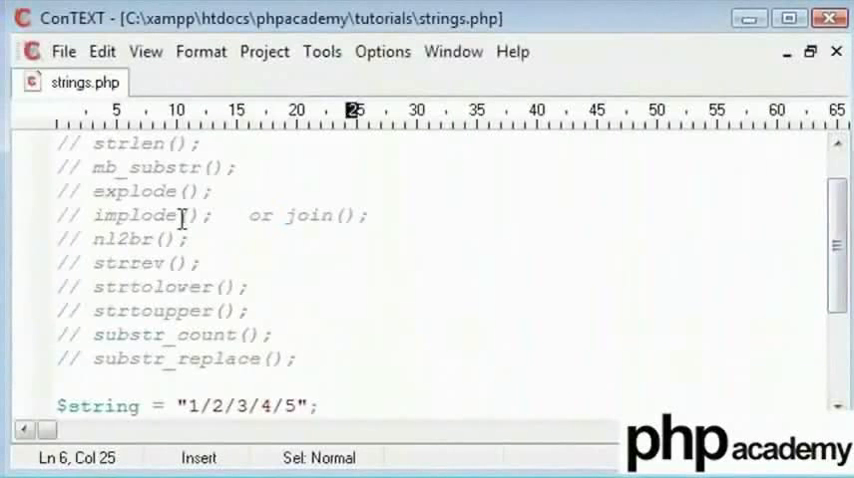
Replace the echo with $newstring = implode($exparray); and save
left_click(328, 216)
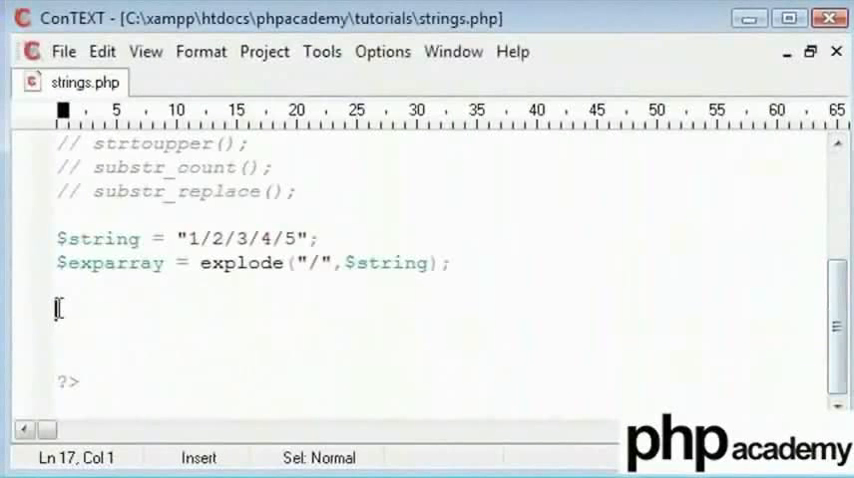
type("$new")
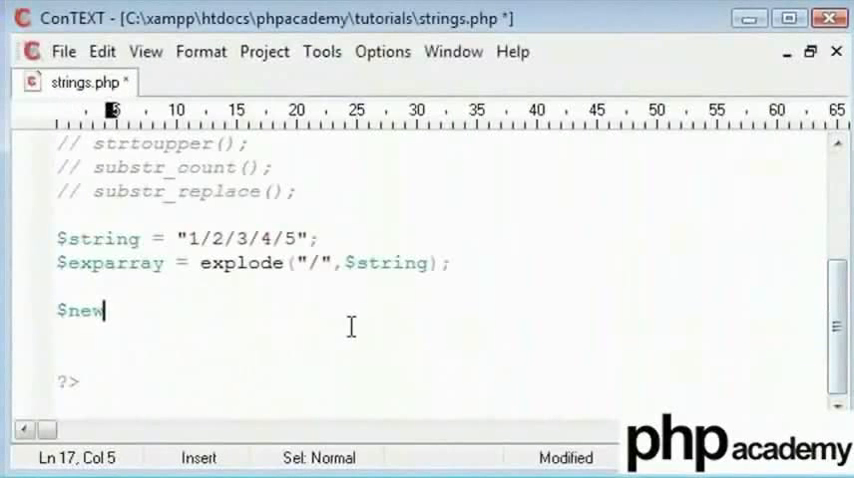
type("string = im")
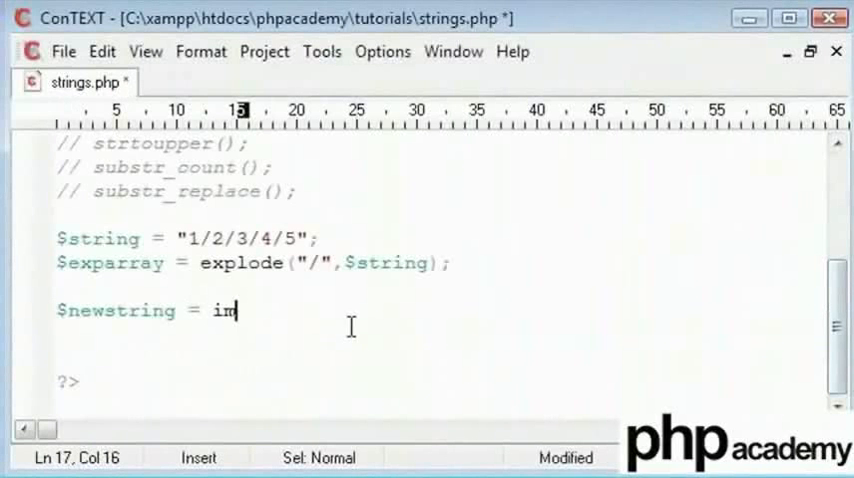
type("plode")
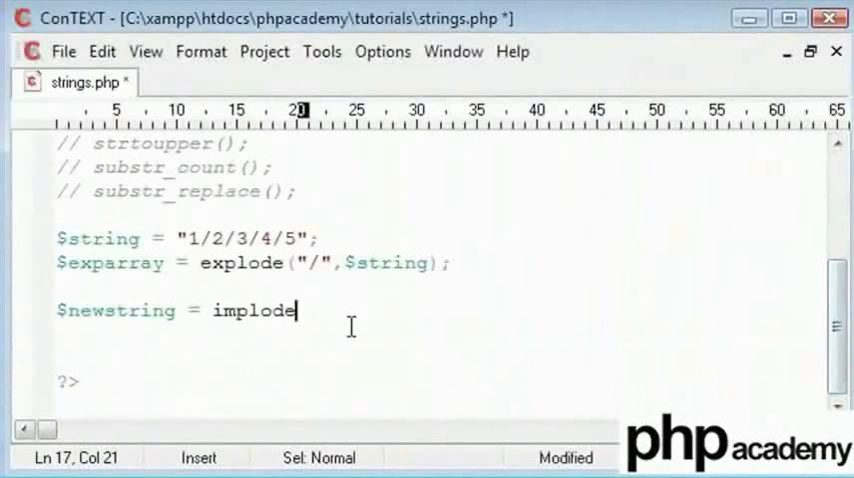
type("();")
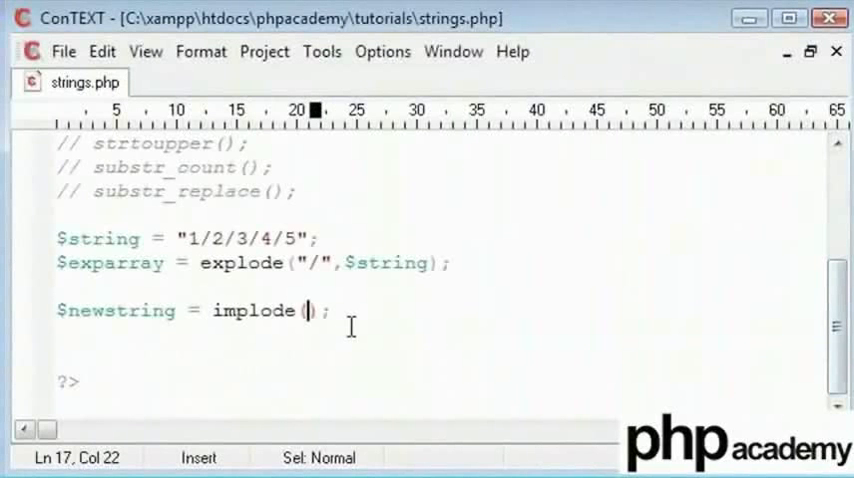
type("$")
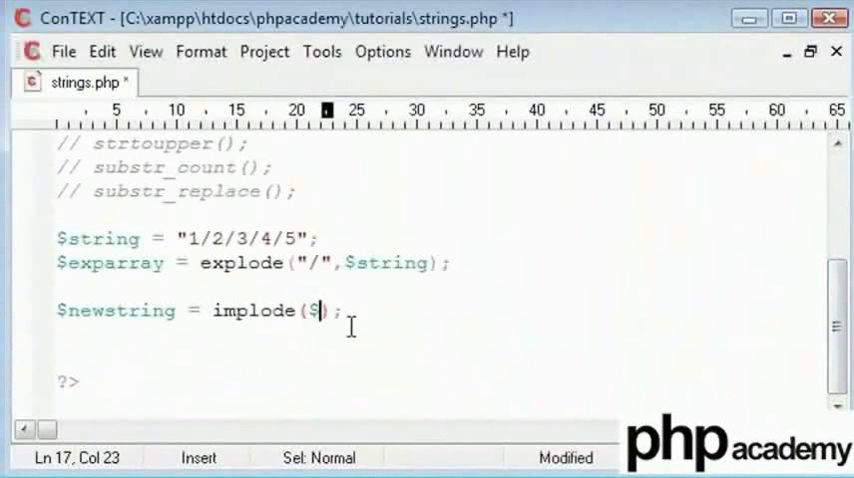
type("exparray")
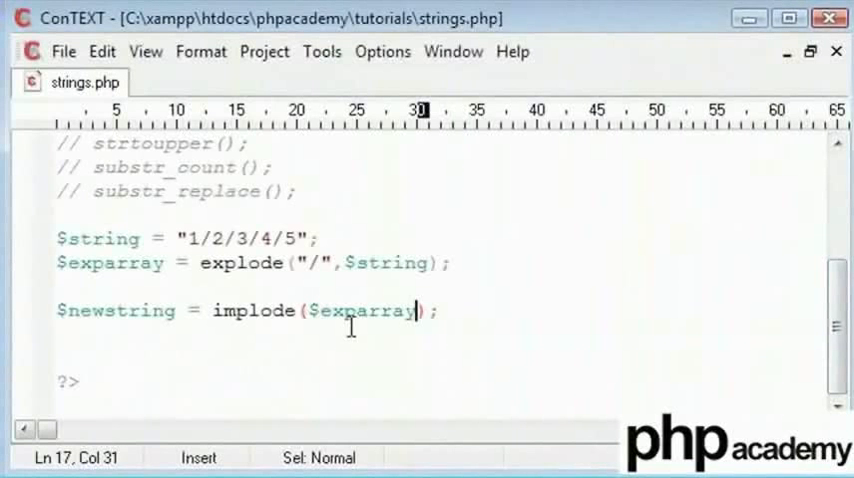
left_click(420, 312)
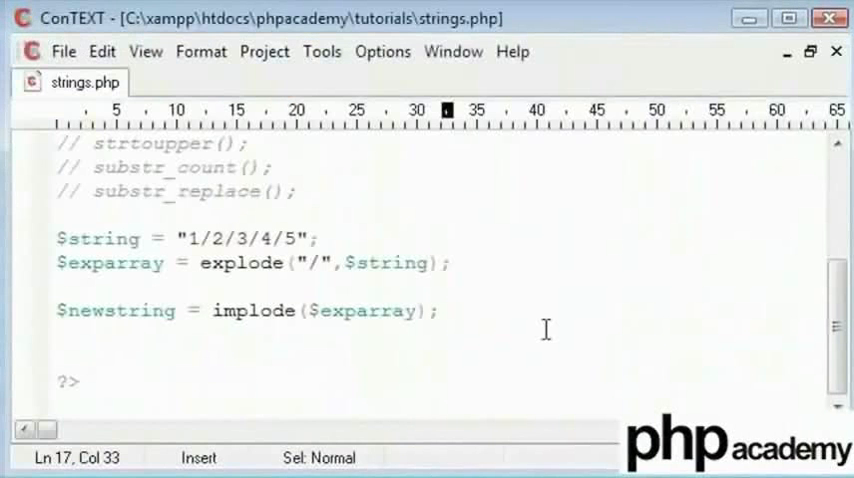
Add echo $newstring; and give implode() a "/" separator as its second argument
type("echo $ne")
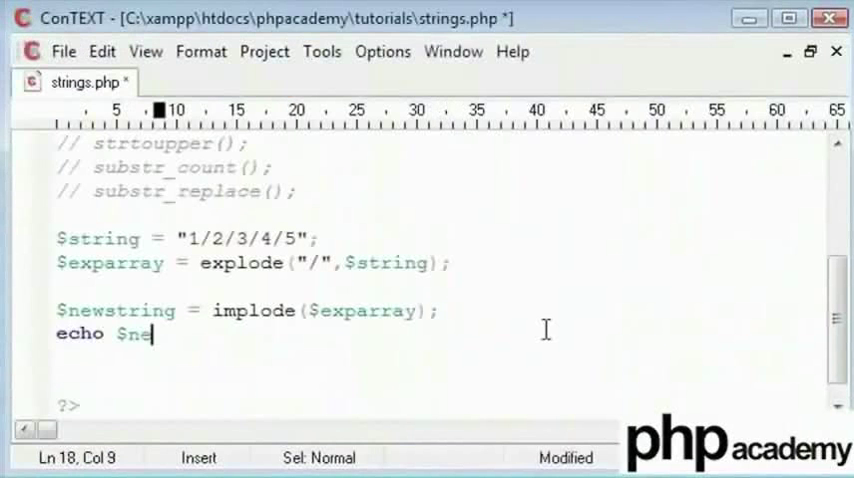
type("wstring;")
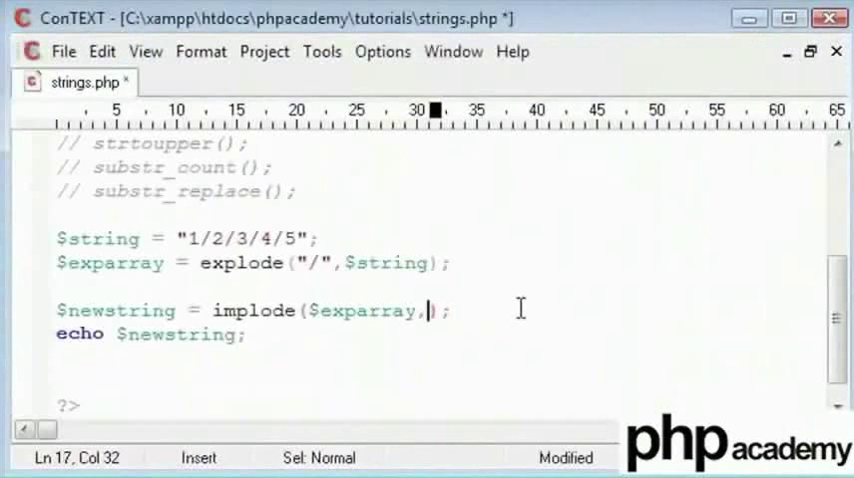
type("\" \"")
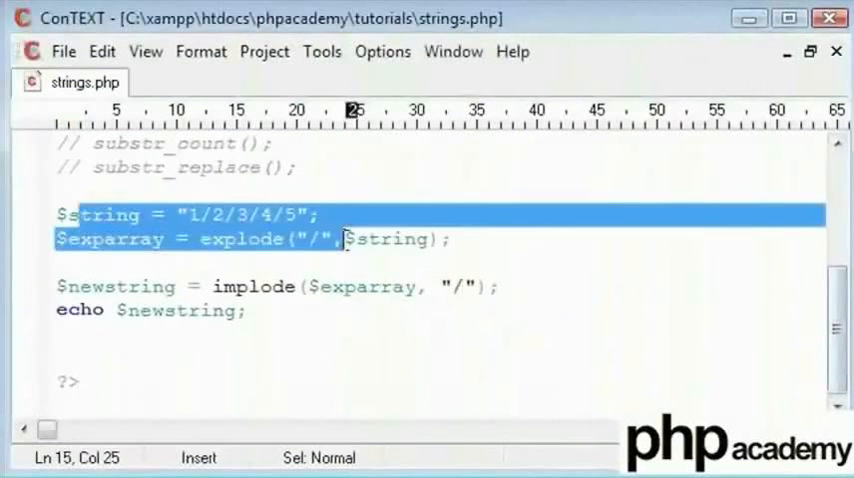
Select explode and implode, trying join in place of implode before removing the demo lines
double_click(234, 240)
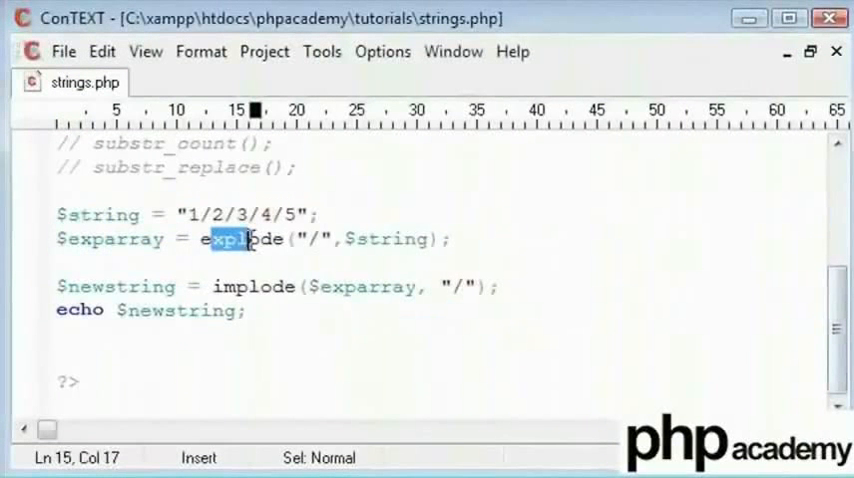
double_click(256, 286)
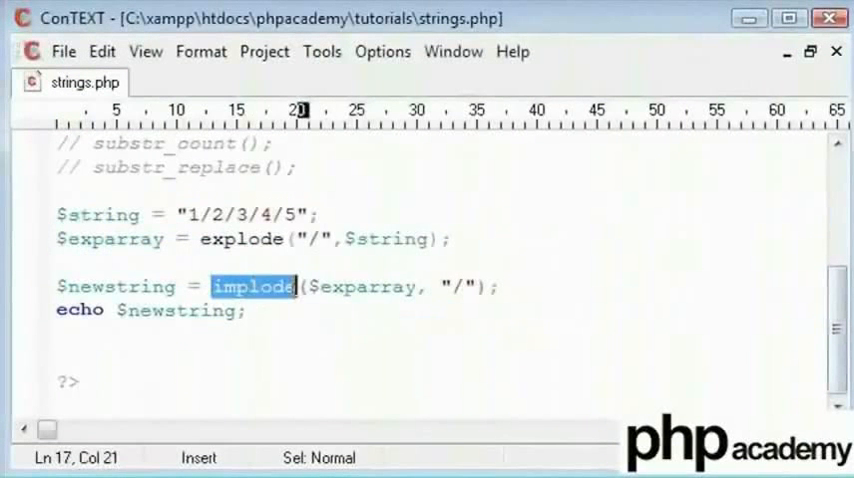
type("join();")
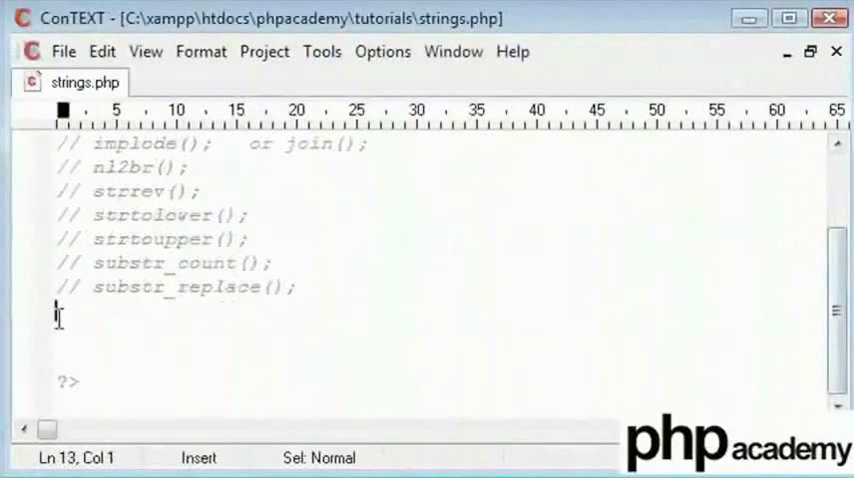
Write an echo of a multi-line string with lines Hello, New line, Another new line
key("Return")
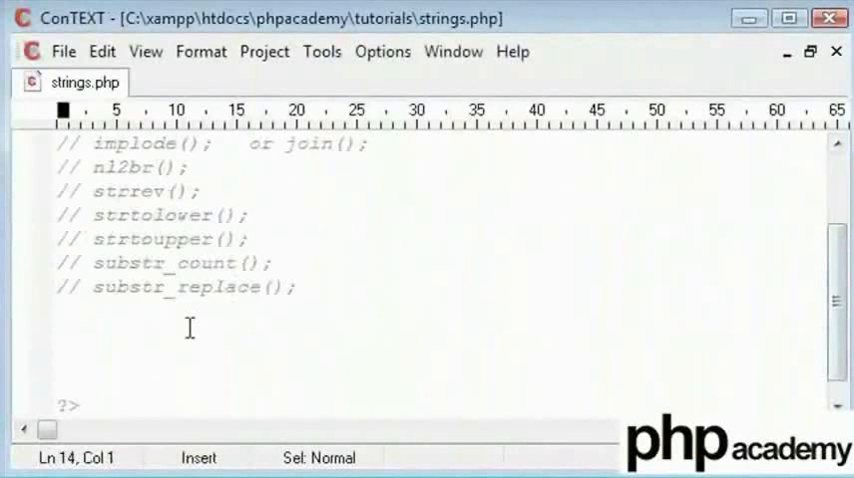
type("echo\"\"")
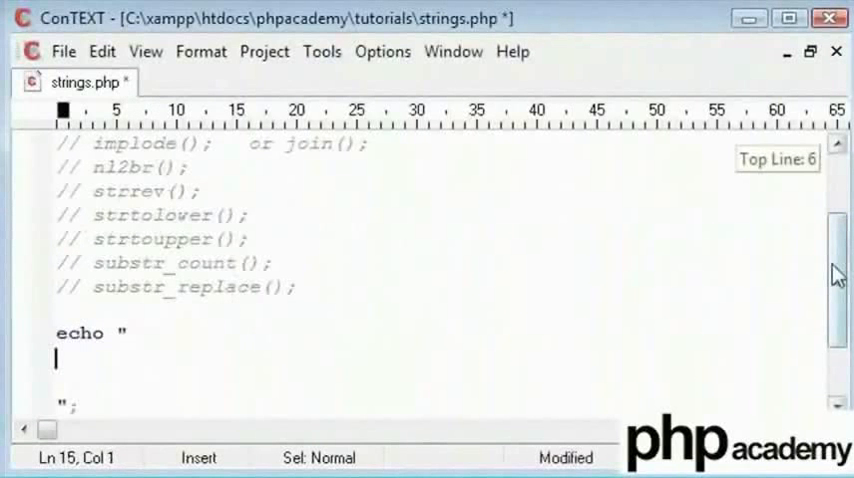
scroll("down", 3)
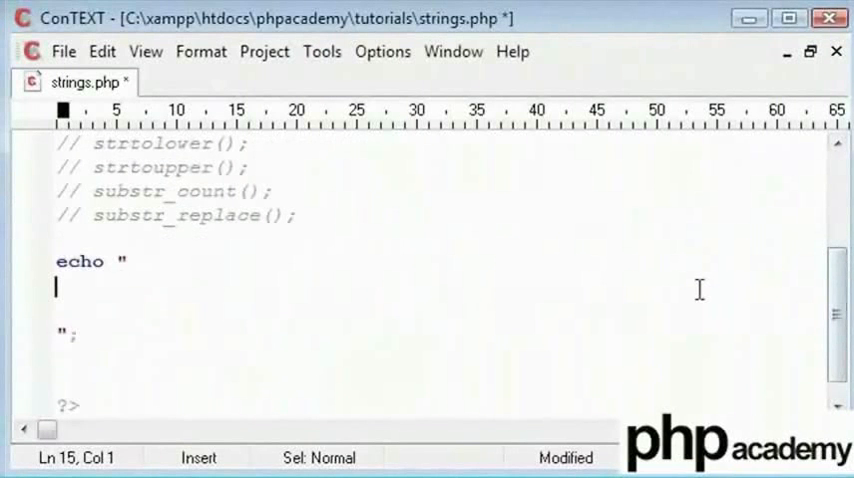
type("H")
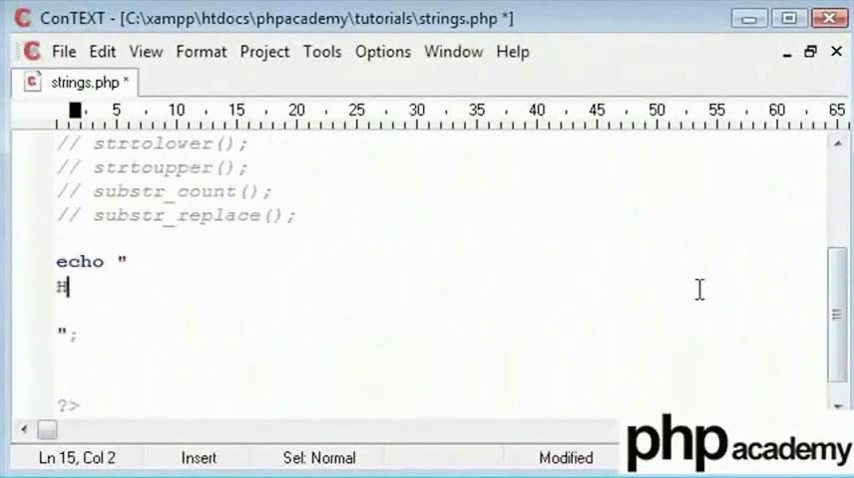
key("Backspace")
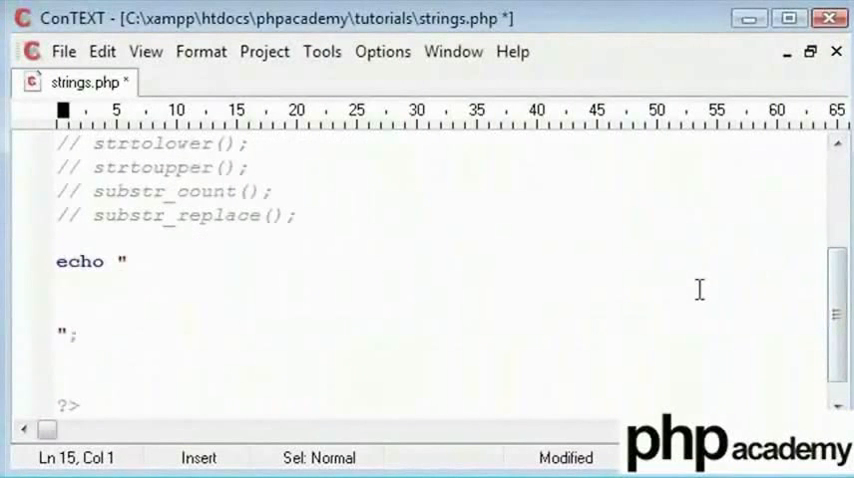
type("Hello")
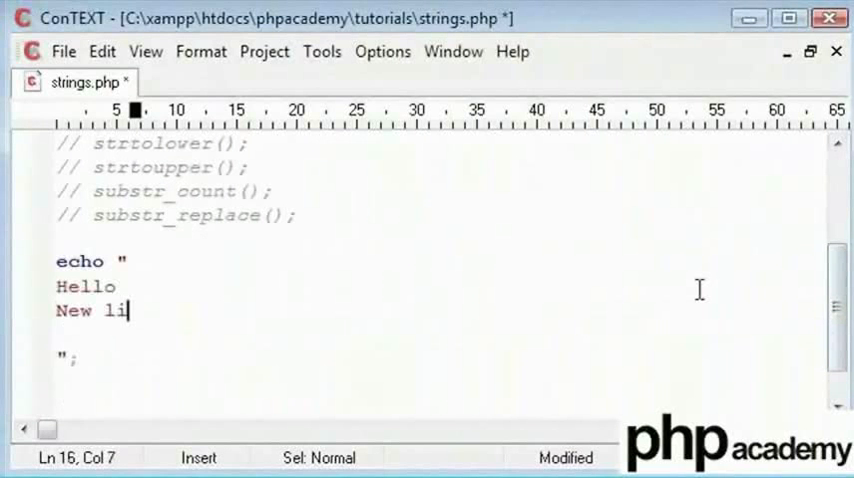
type("ne")
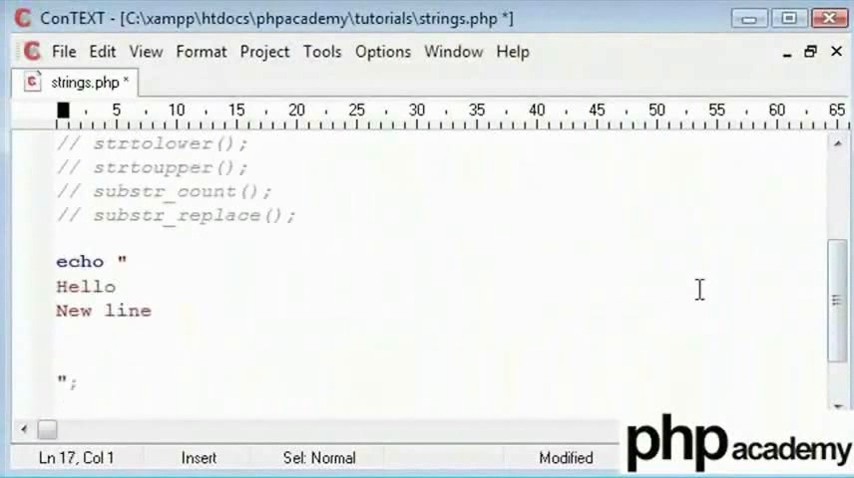
type("Another new")
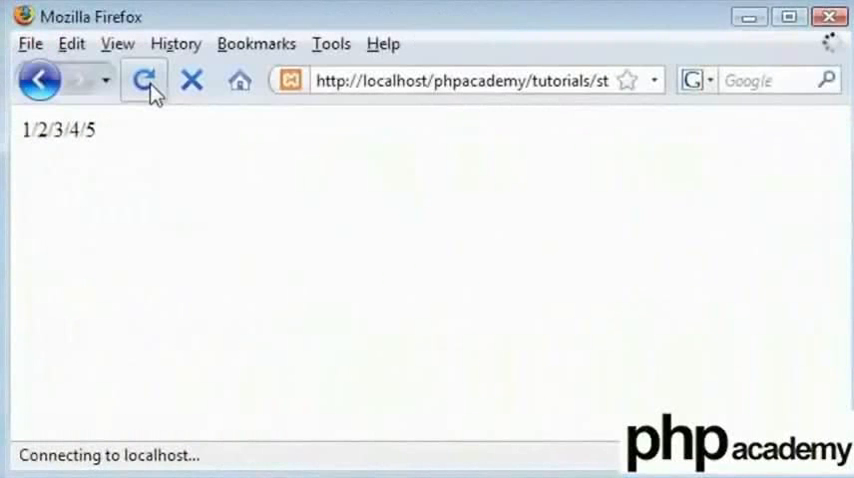
Reload the page in Firefox to see the script output
left_click(144, 80)
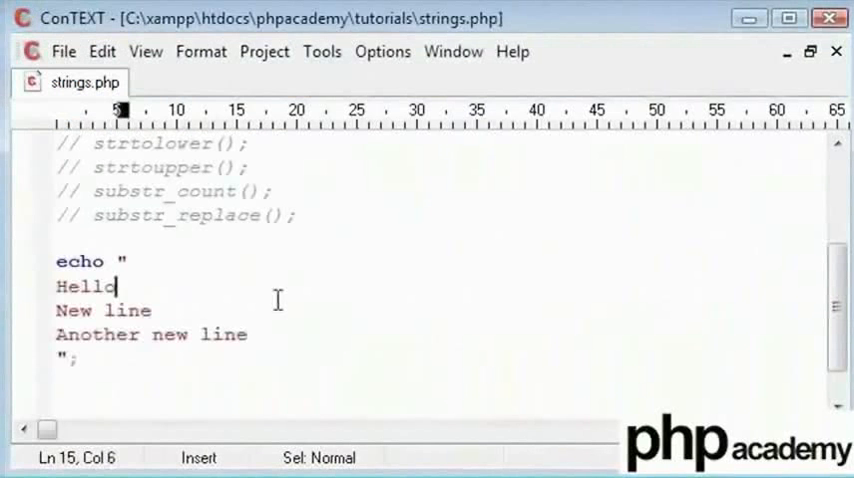
type("<br>")
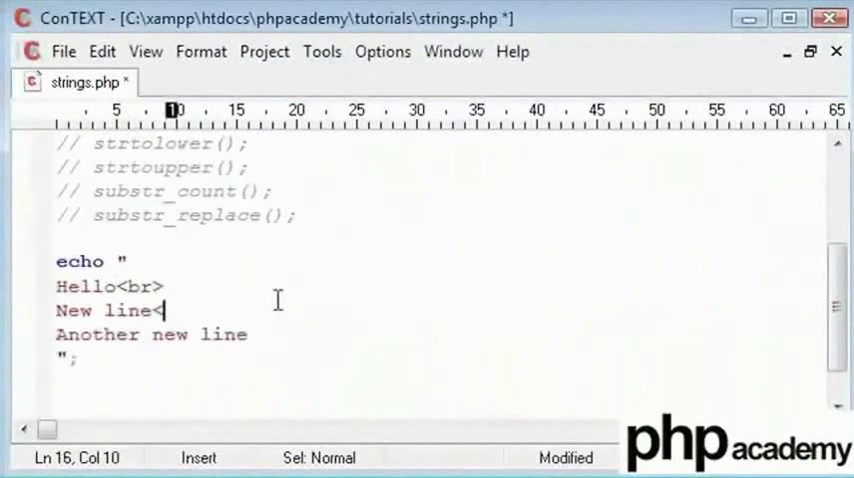
type("br>")
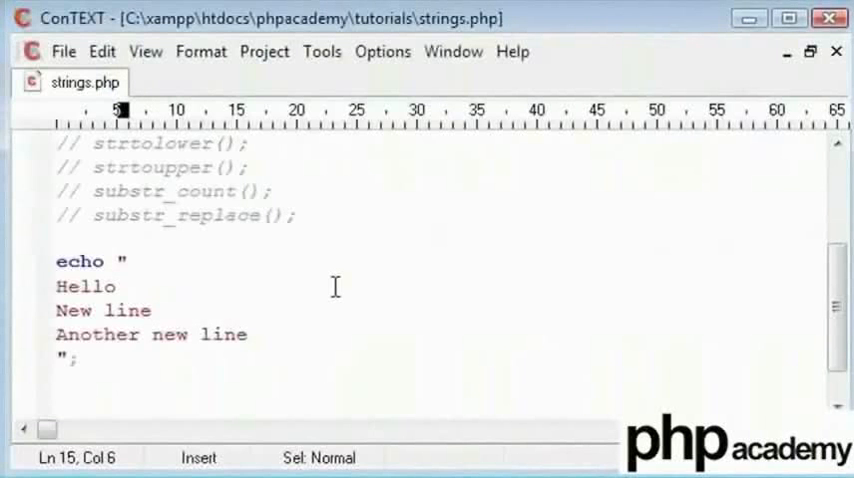
mouse_move(242, 334)
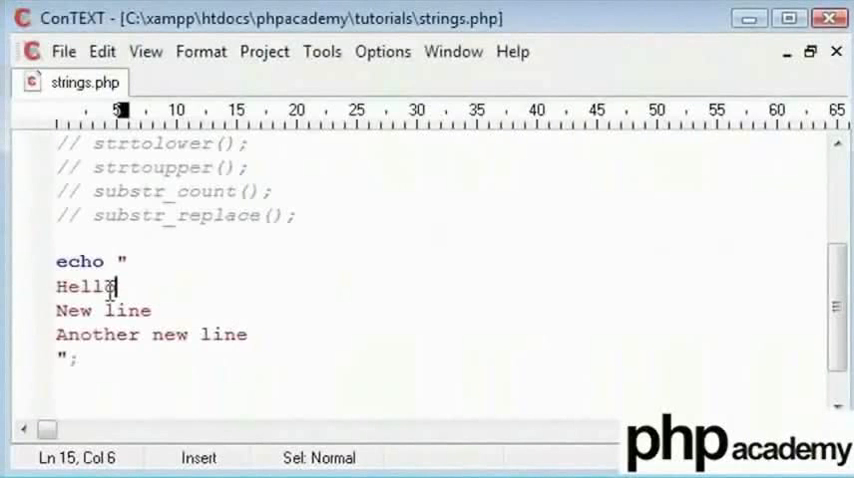
left_click_drag(114, 286, 248, 334)
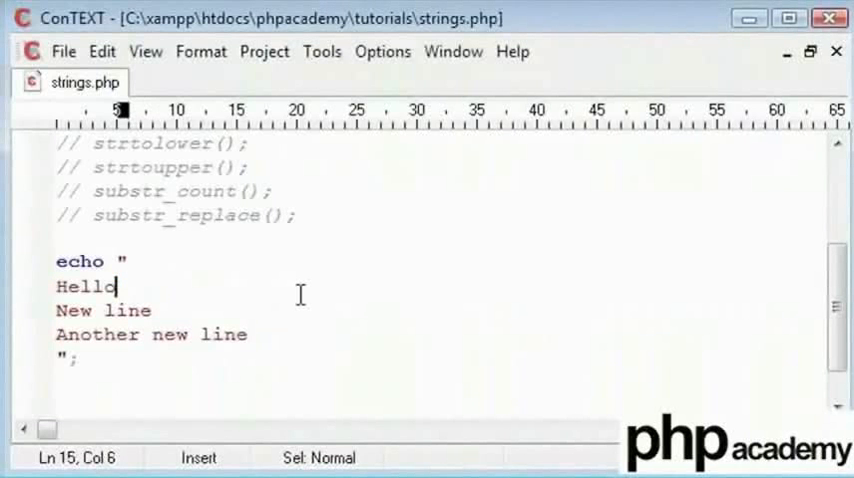
type("<br>")
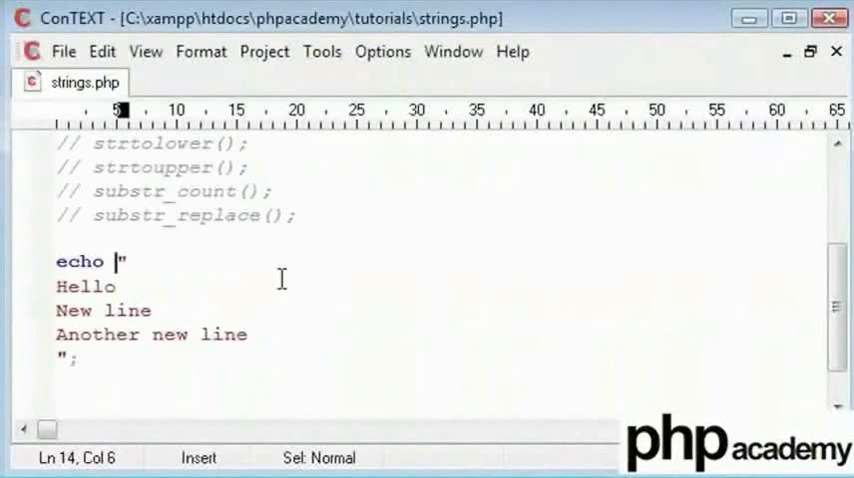
Wrap the Hello echo string in nl2br() and join the Hello line onto the echo line
type("n12")
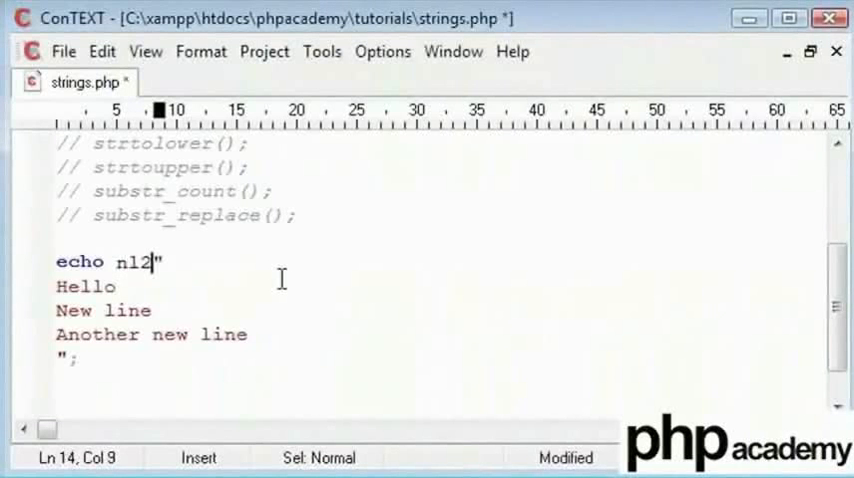
type("br(")
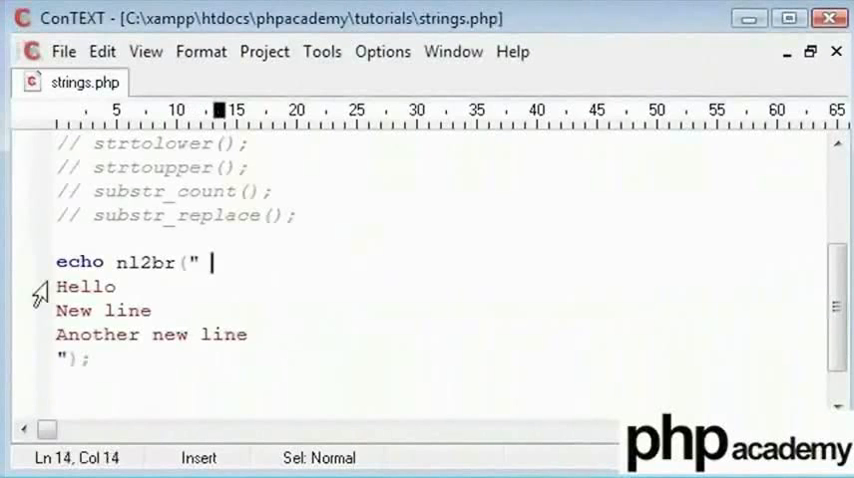
key("Backspace")
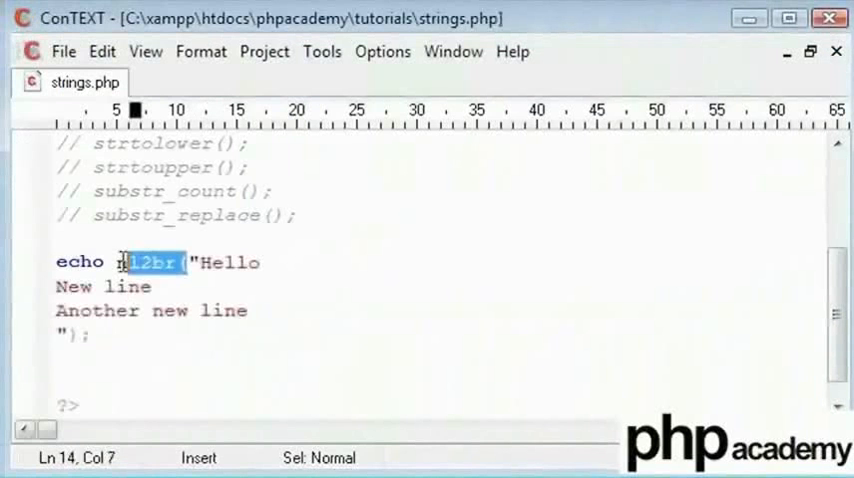
key("Delete")
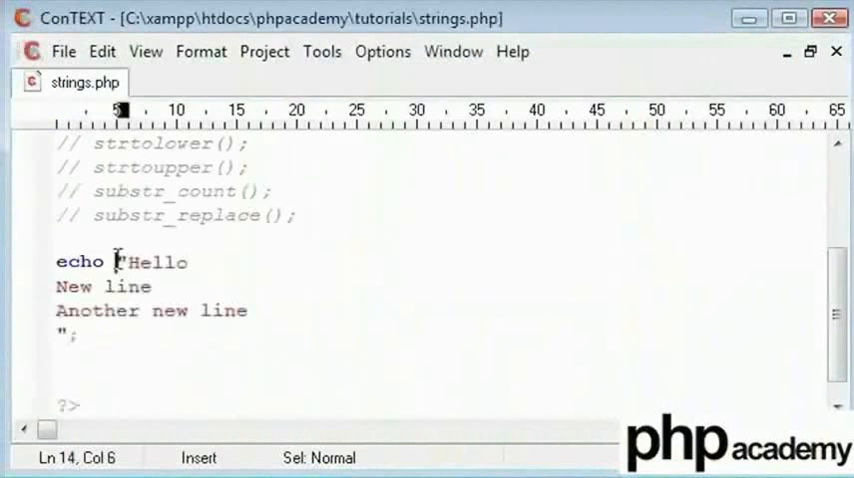
type("nl2br(")
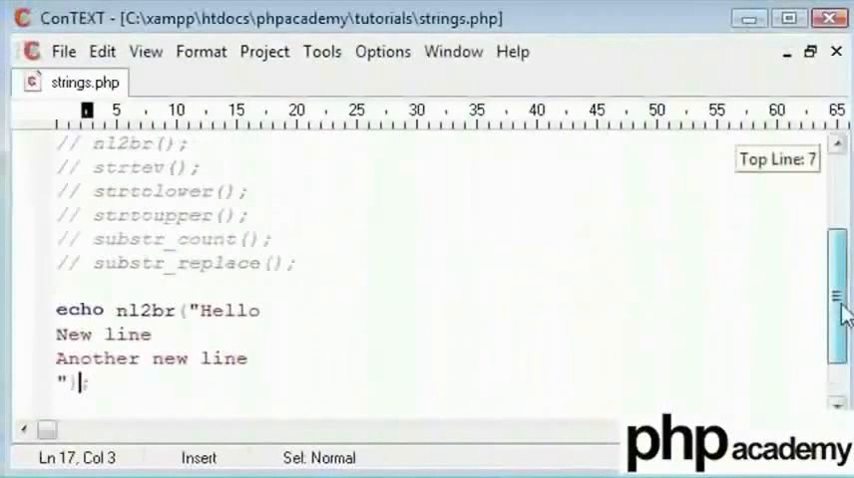
scroll("down", 3)
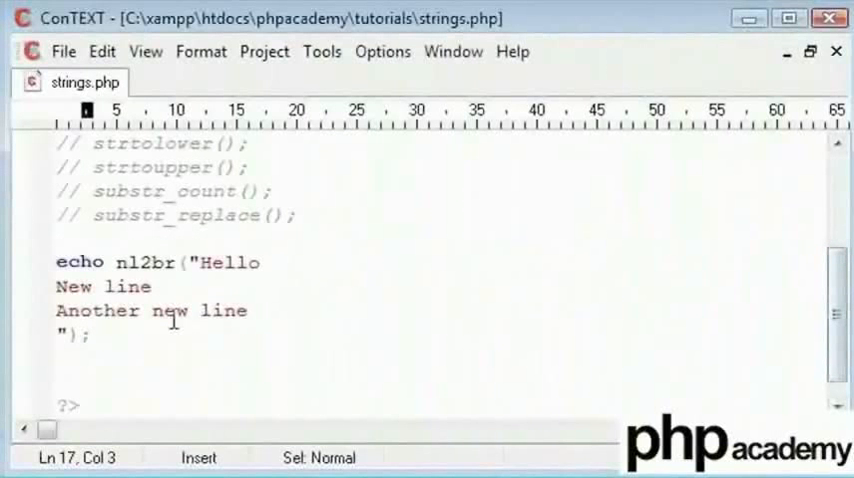
scroll("up", 3)
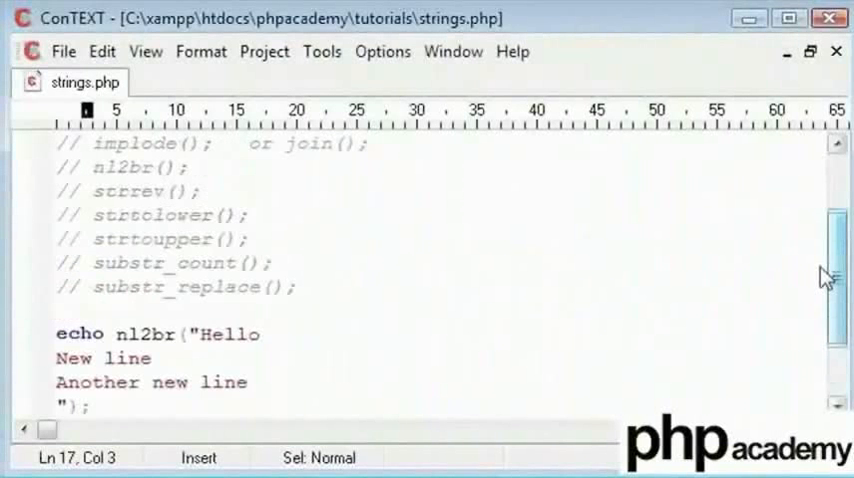